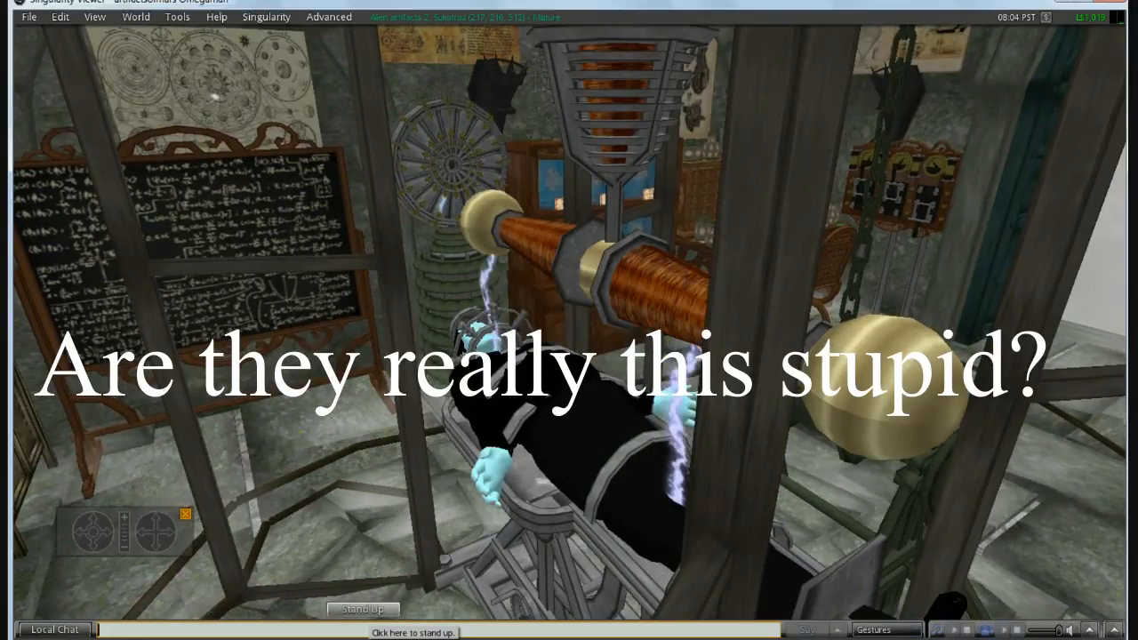
# Switch to the Salt Lake Tribune monkey-talk article tab and scroll slightly into its opening
pyautogui.click(362, 609)
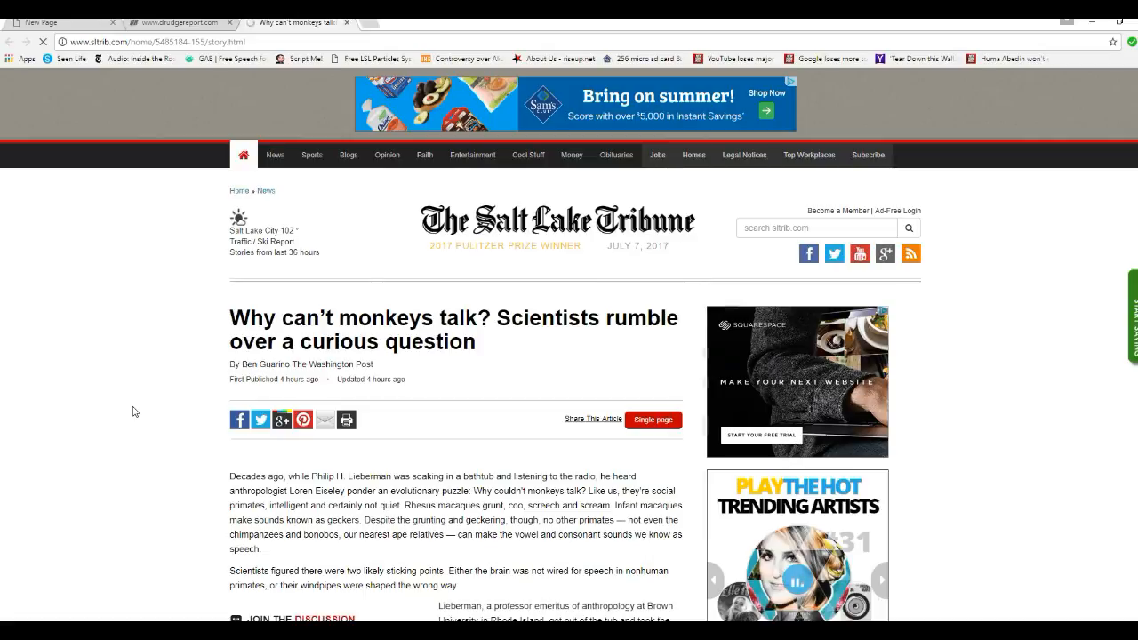
pyautogui.moveTo(140, 491)
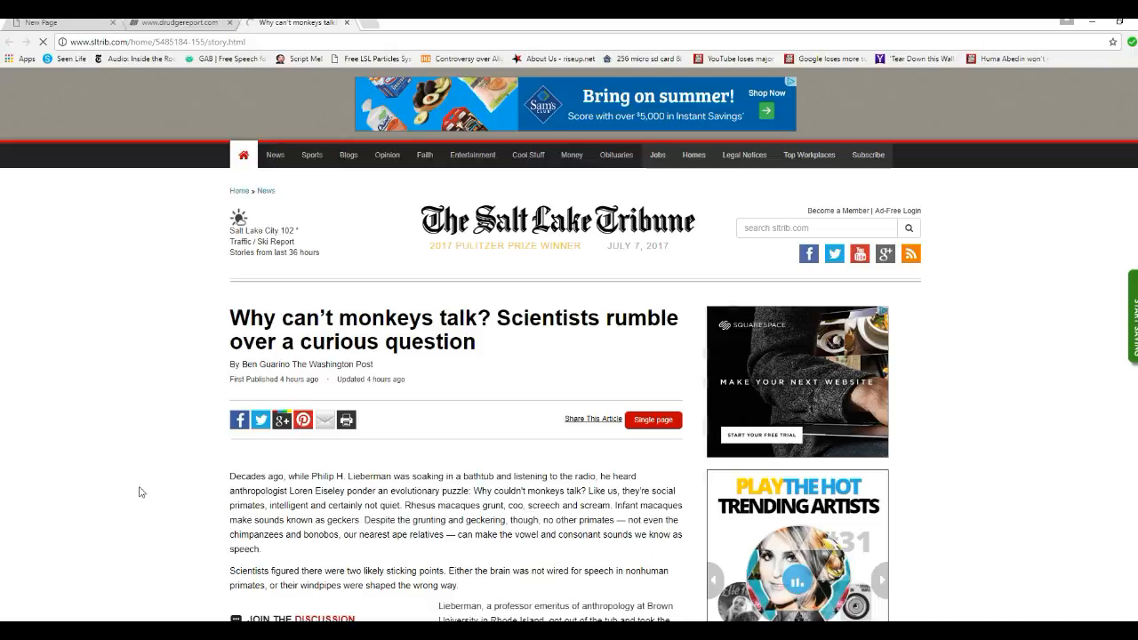
pyautogui.moveTo(147, 436)
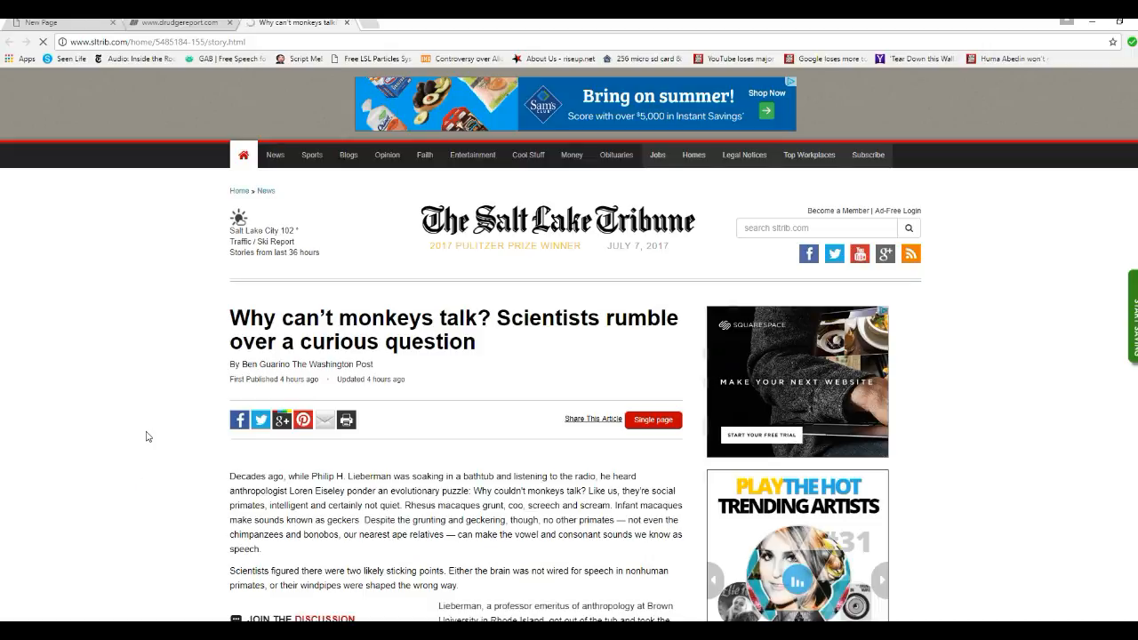
pyautogui.moveTo(193, 418)
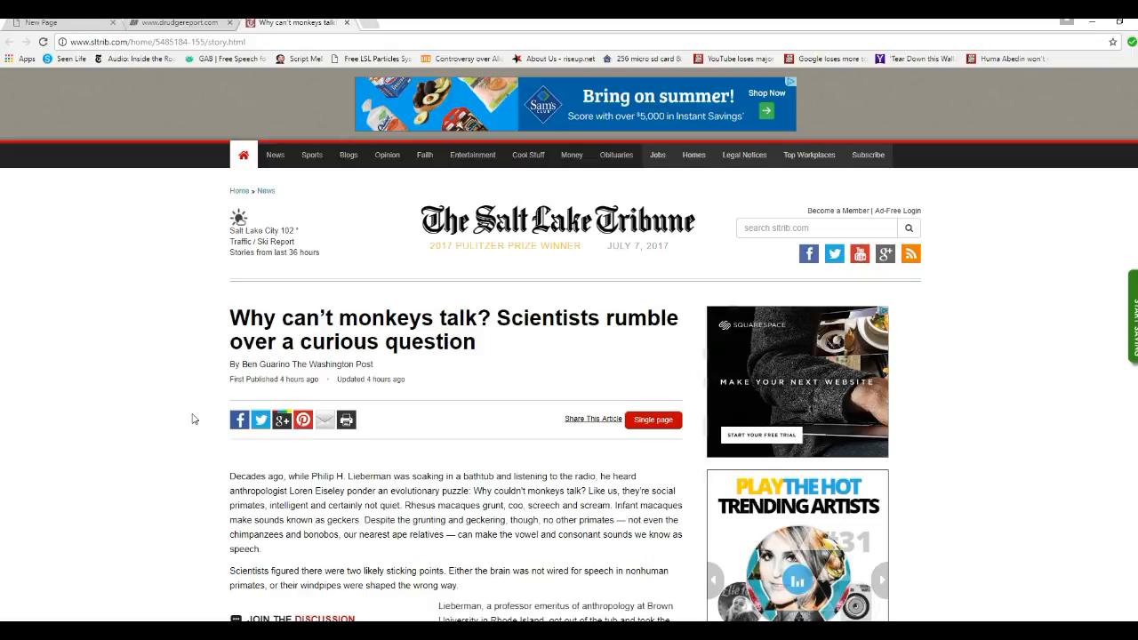
pyautogui.moveTo(232, 505)
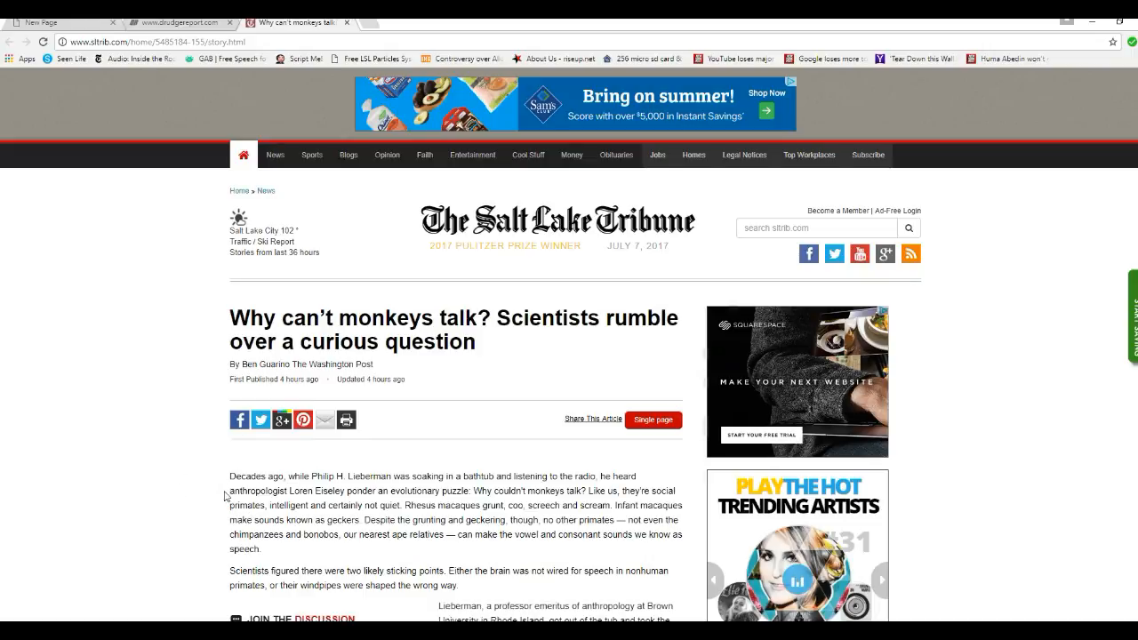
pyautogui.moveTo(191, 555)
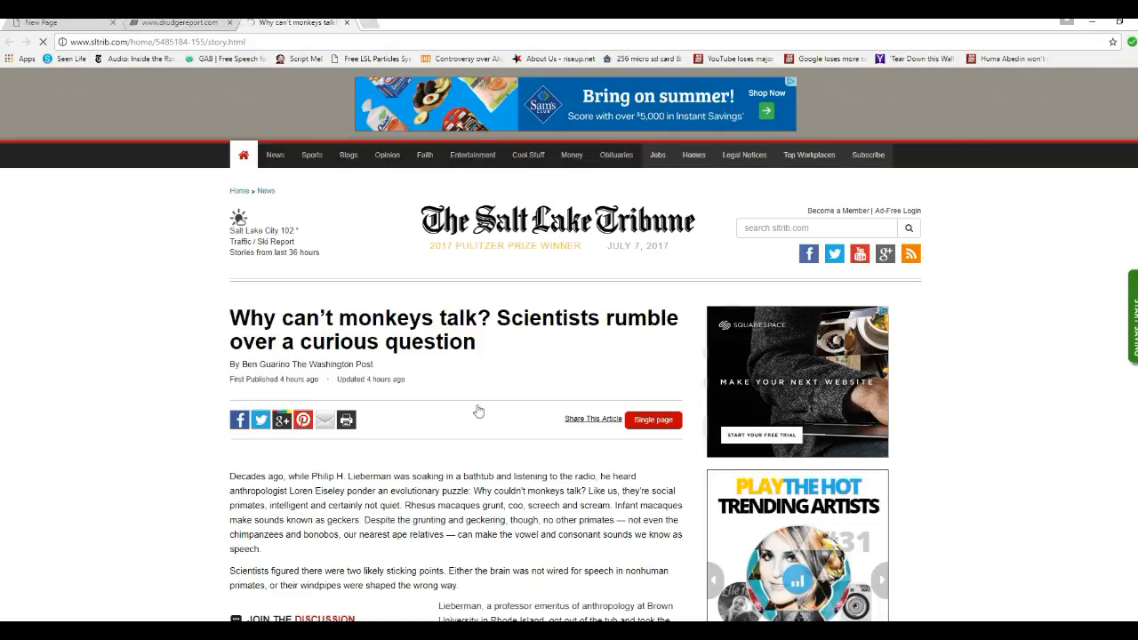
pyautogui.moveTo(401, 558)
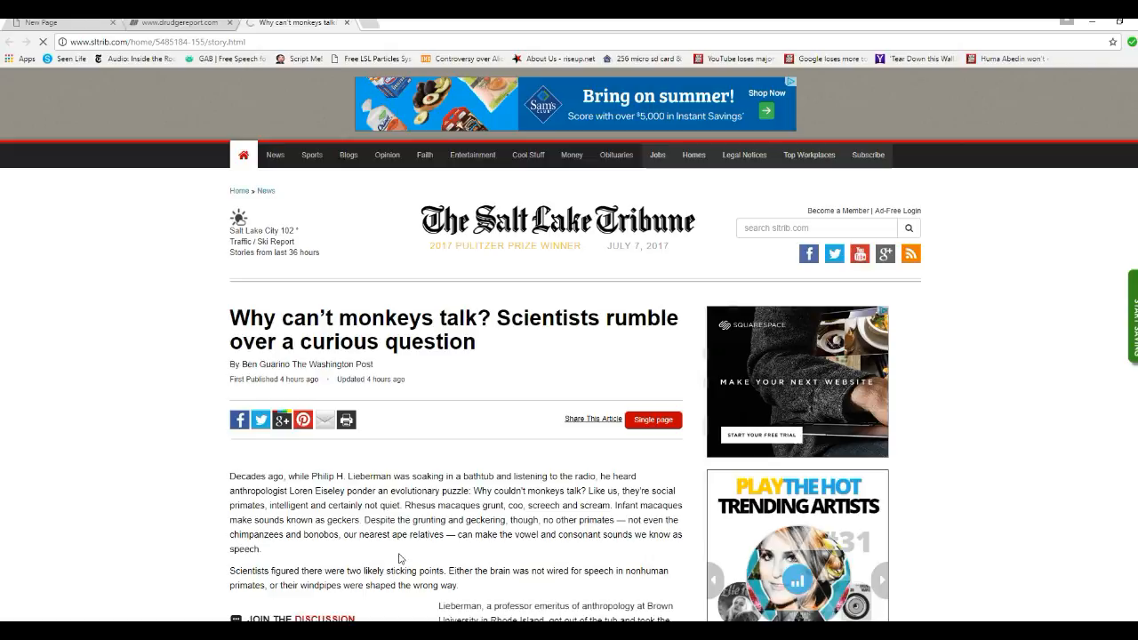
pyautogui.moveTo(485, 544)
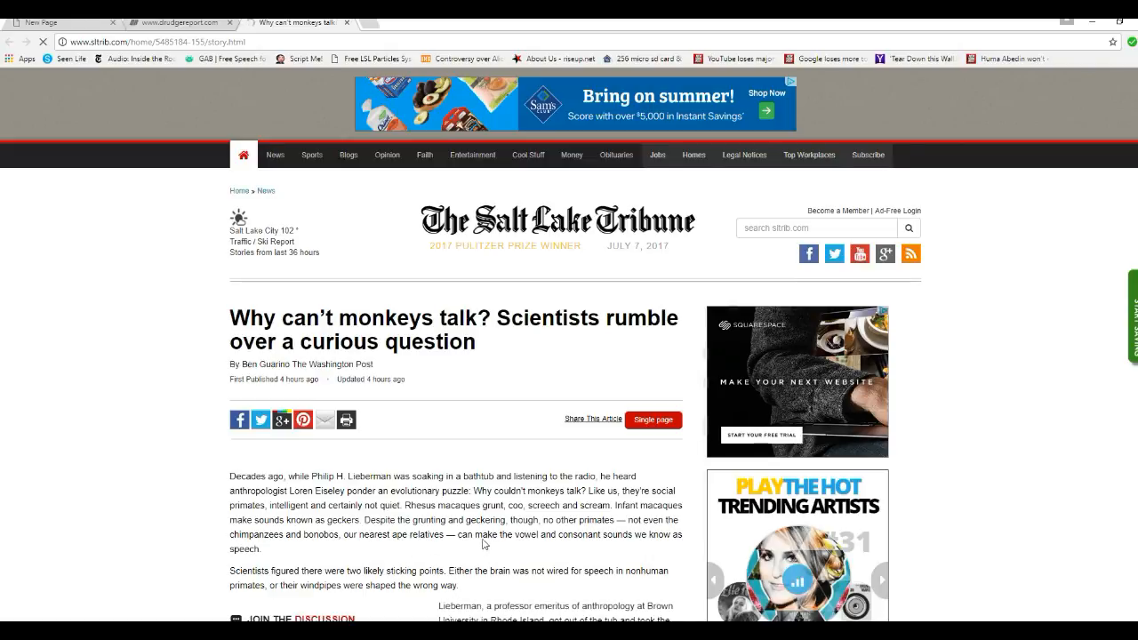
pyautogui.scroll(-3)
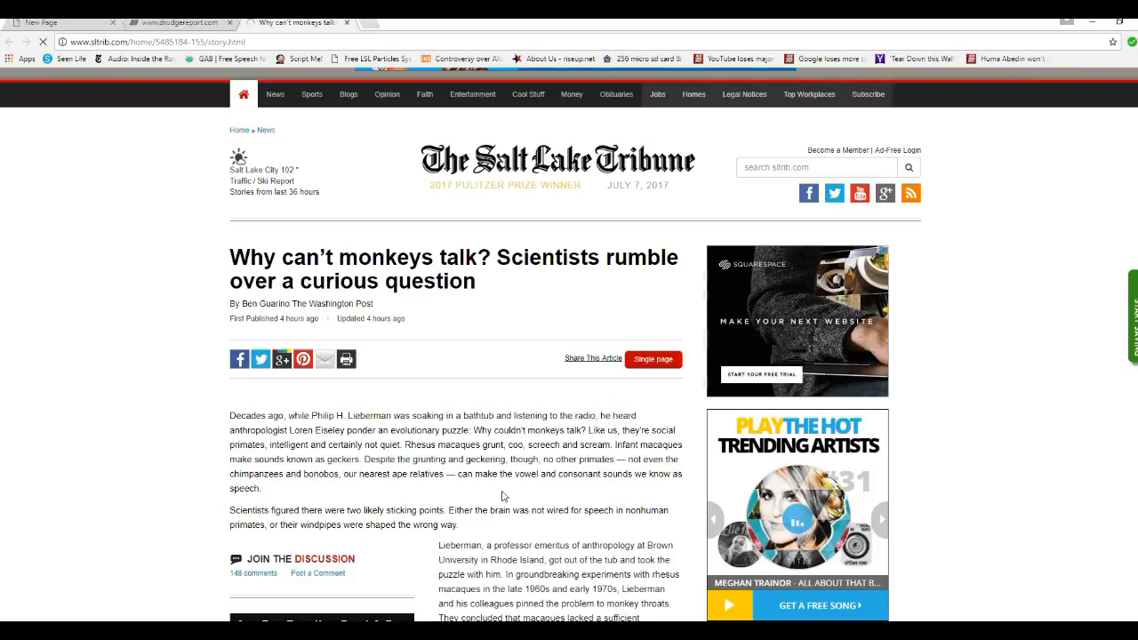
pyautogui.moveTo(509, 458)
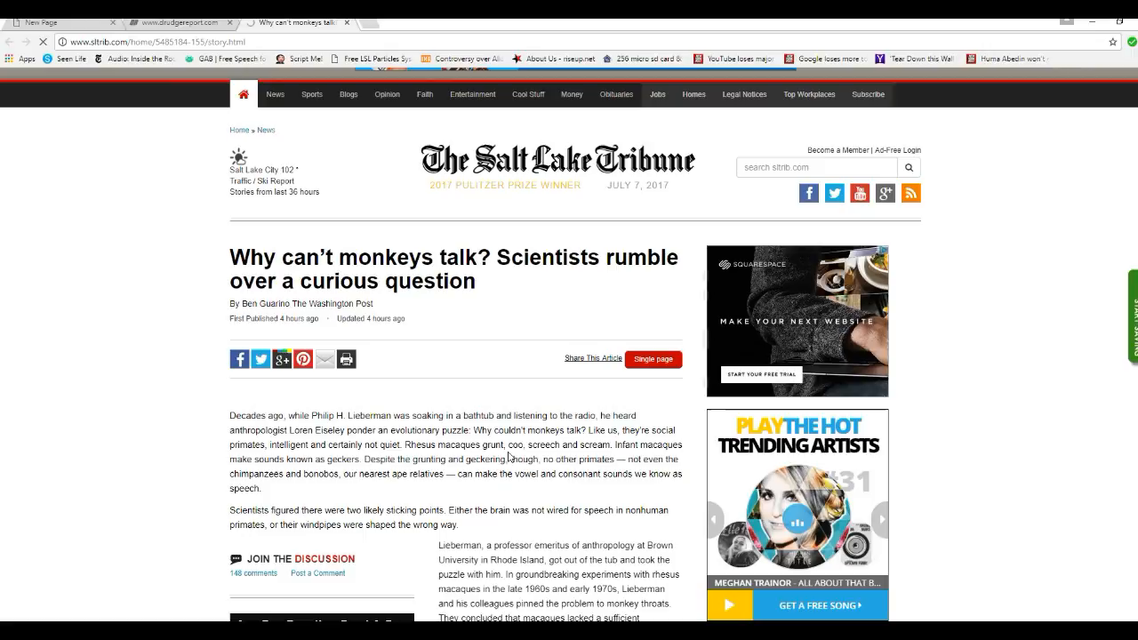
pyautogui.moveTo(486, 505)
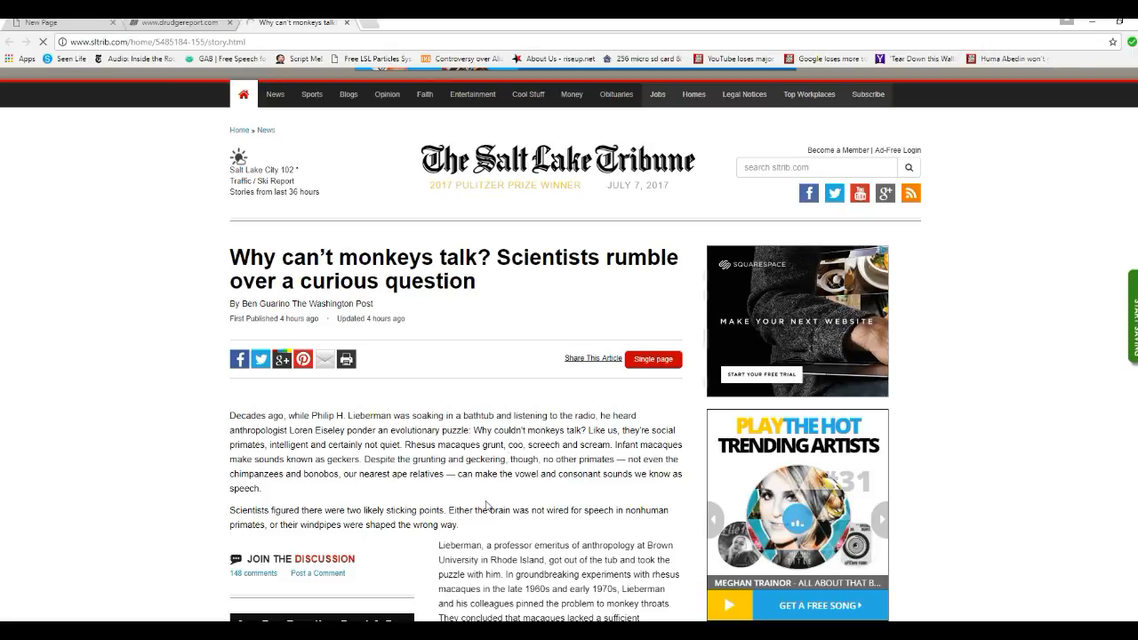
pyautogui.moveTo(516, 505)
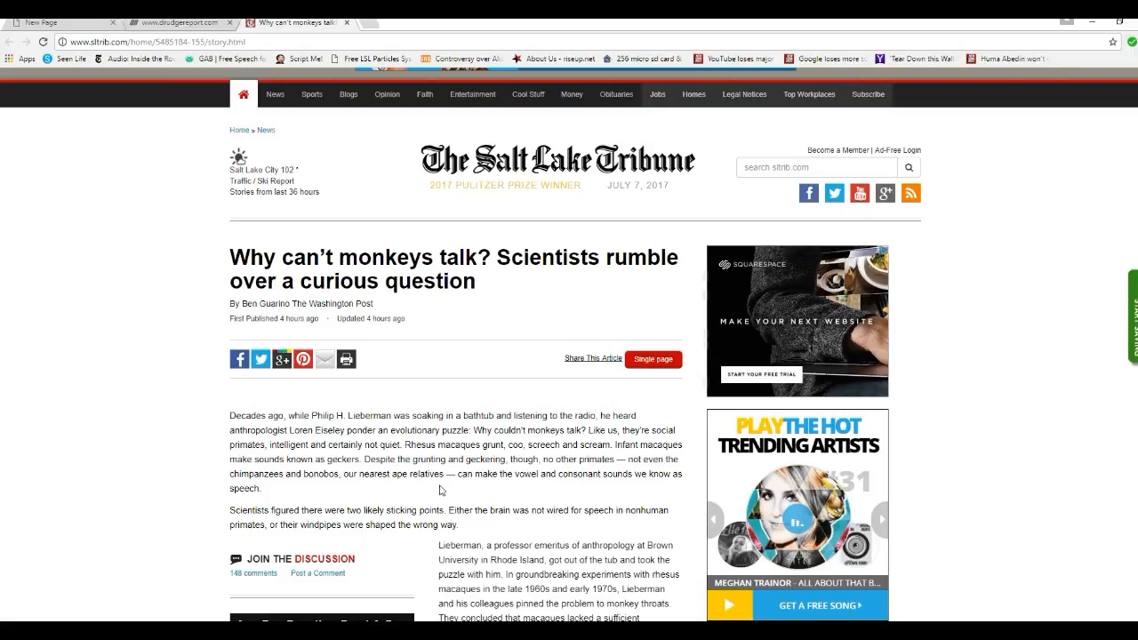
pyautogui.moveTo(488, 498)
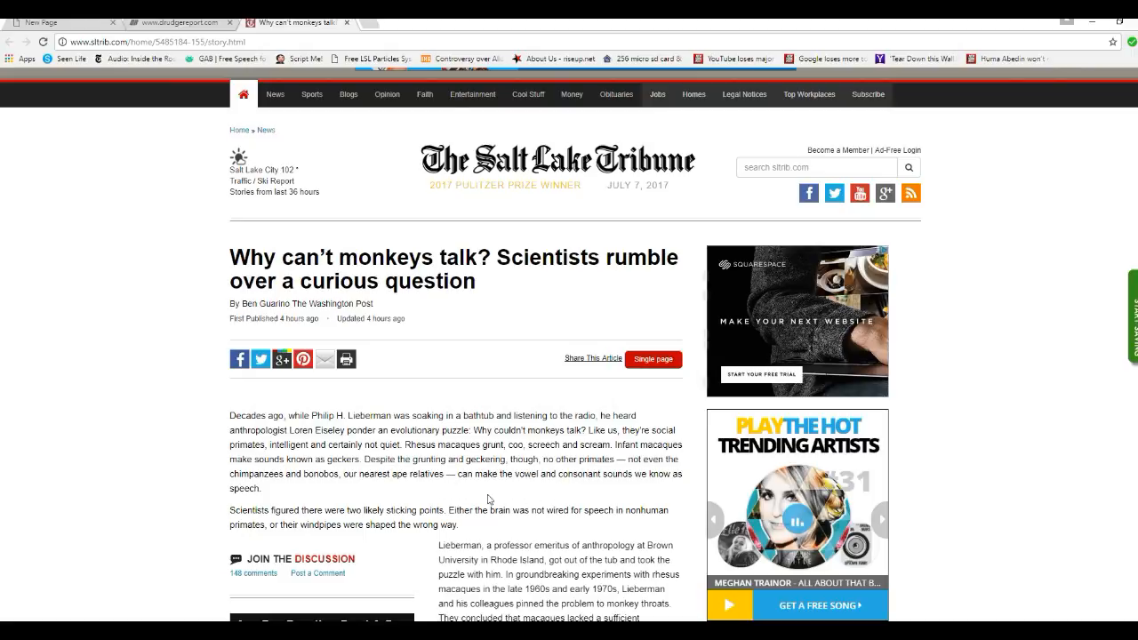
pyautogui.moveTo(585, 487)
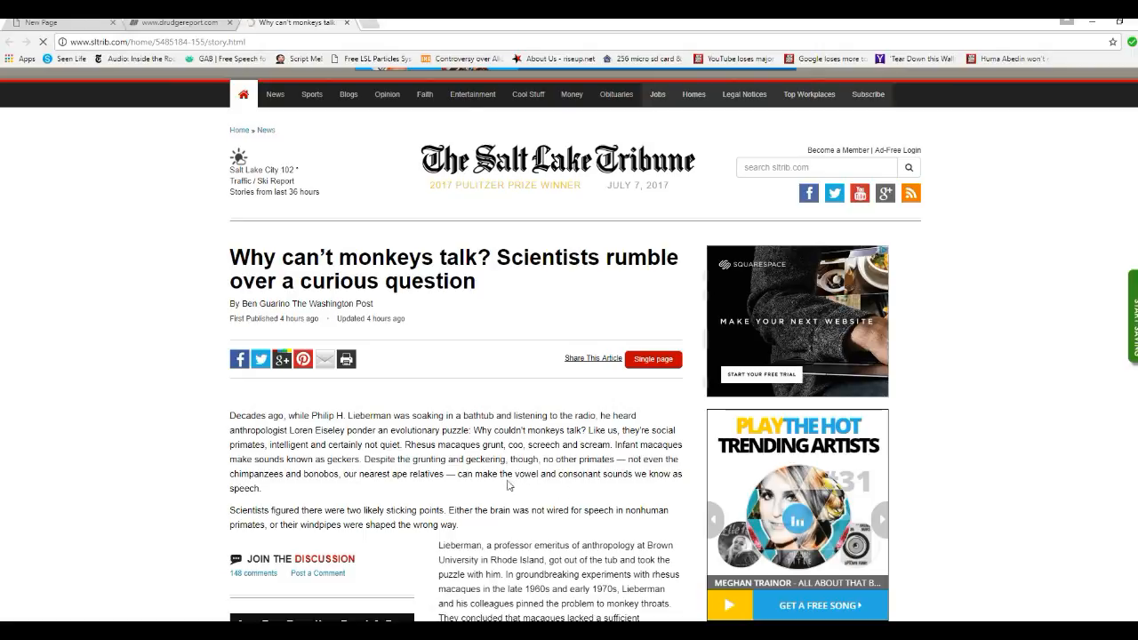
pyautogui.moveTo(435, 496)
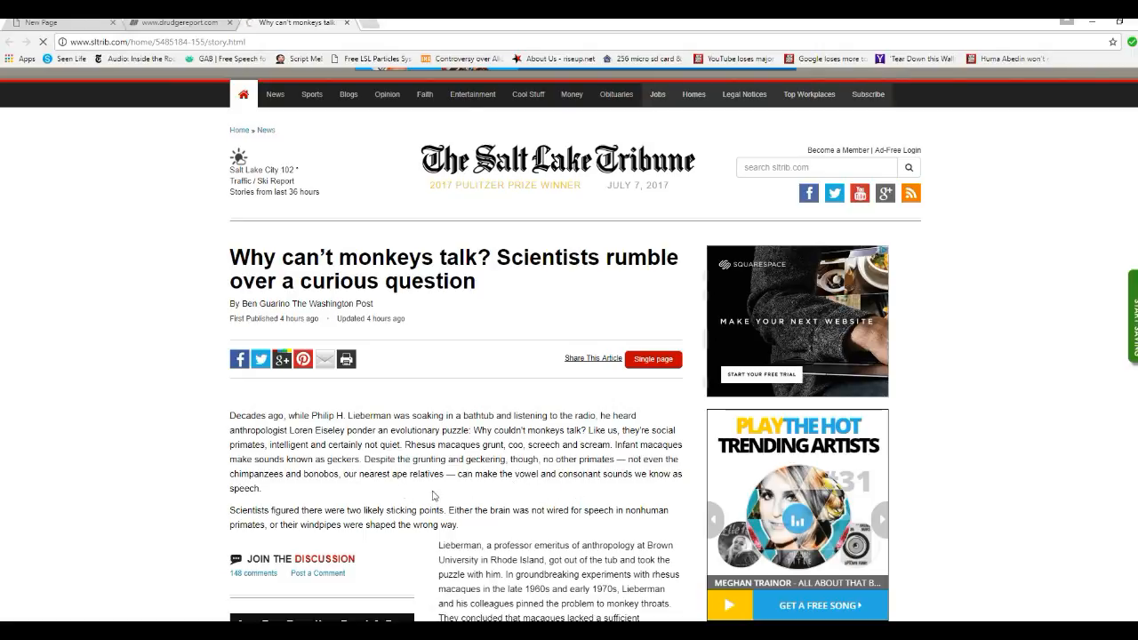
pyautogui.moveTo(385, 489)
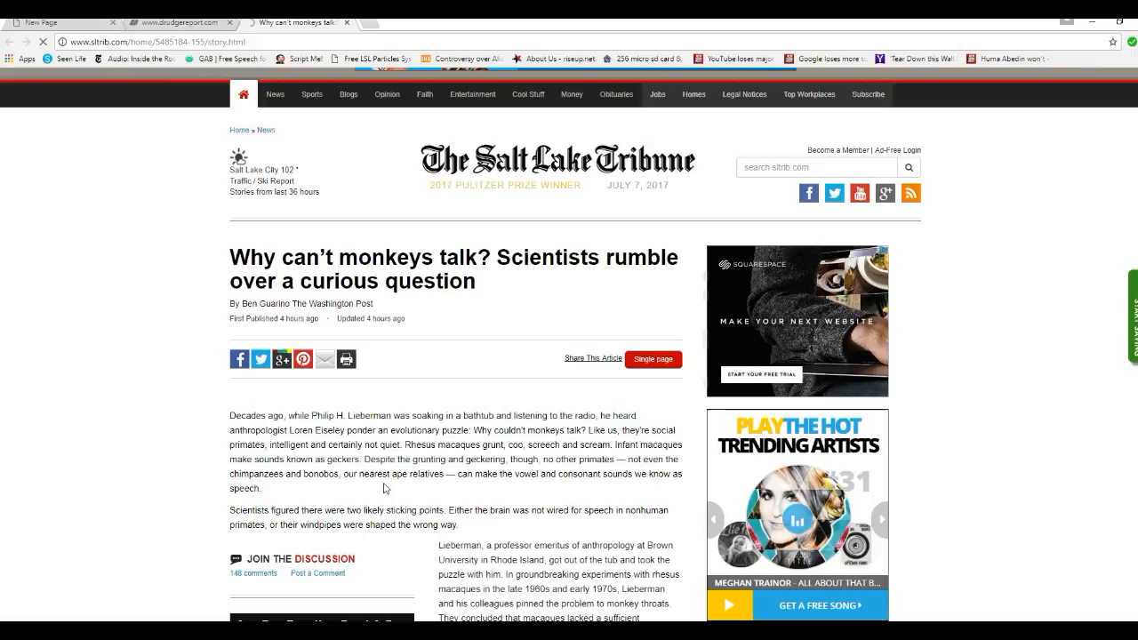
pyautogui.moveTo(528, 490)
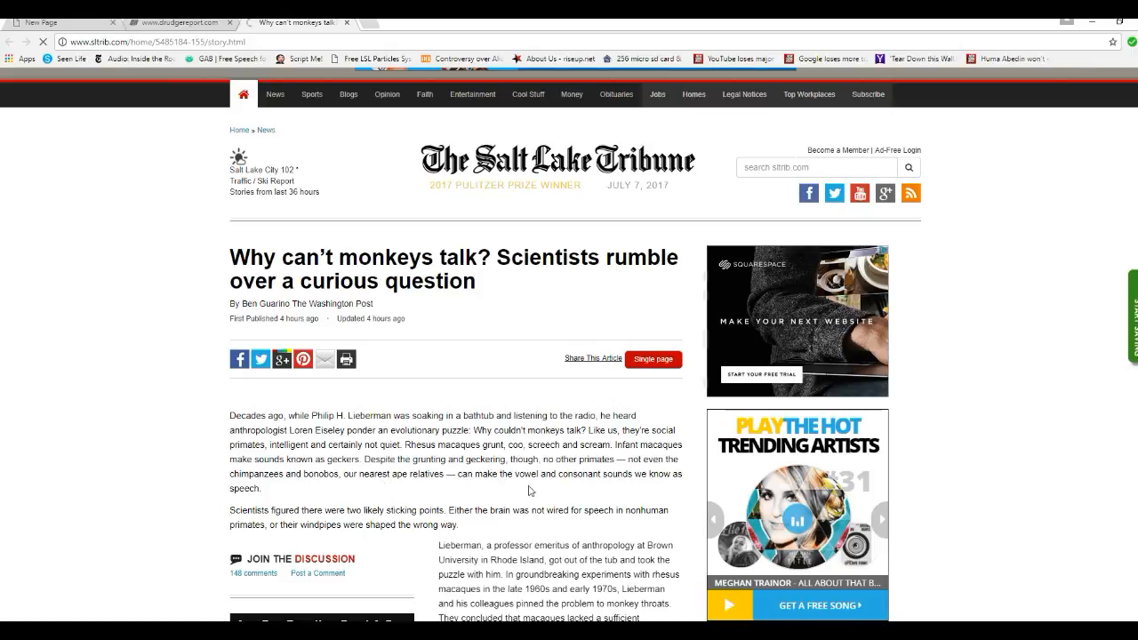
pyautogui.moveTo(596, 485)
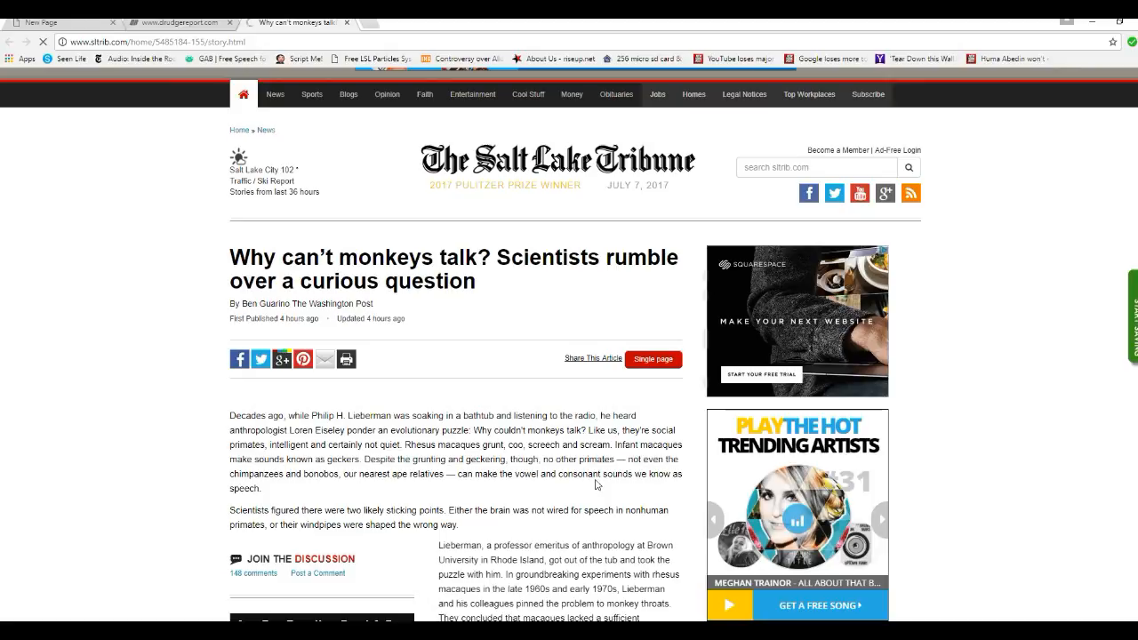
pyautogui.moveTo(433, 490)
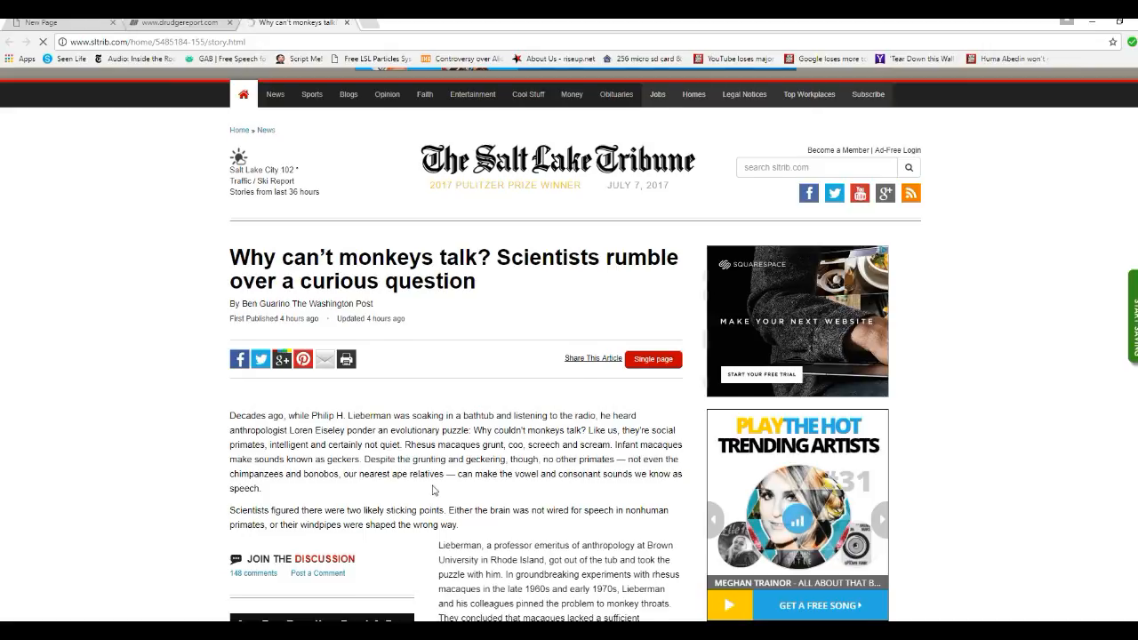
# Scroll down to the Lieberman passage, the vocal tract explanation and Tecumseh Fitch's comments
pyautogui.scroll(-3)
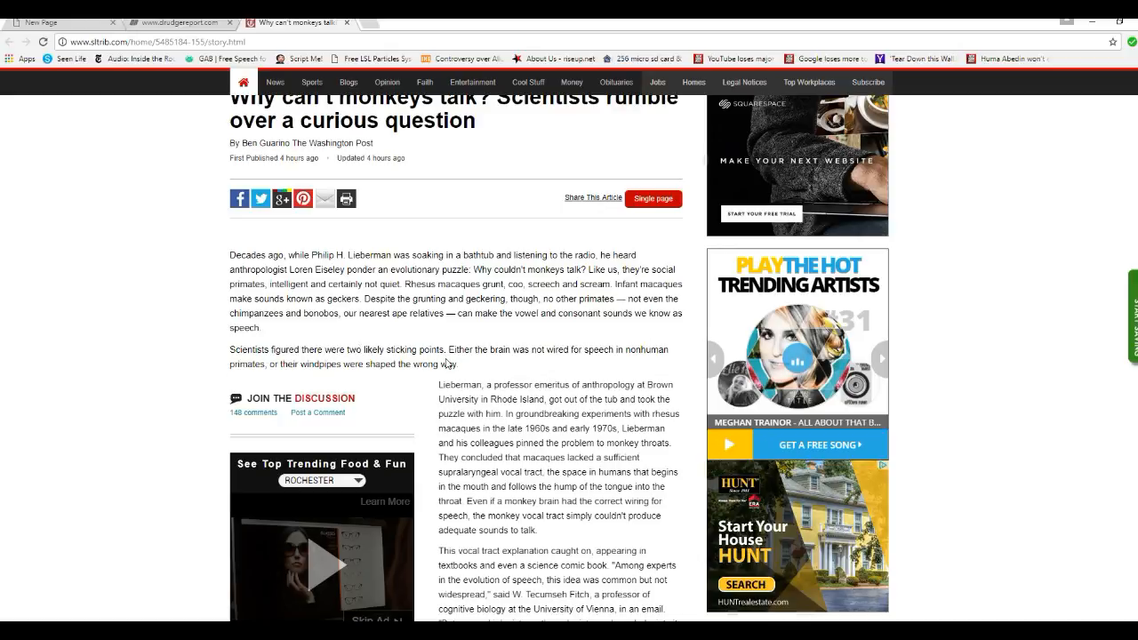
pyautogui.moveTo(590, 442)
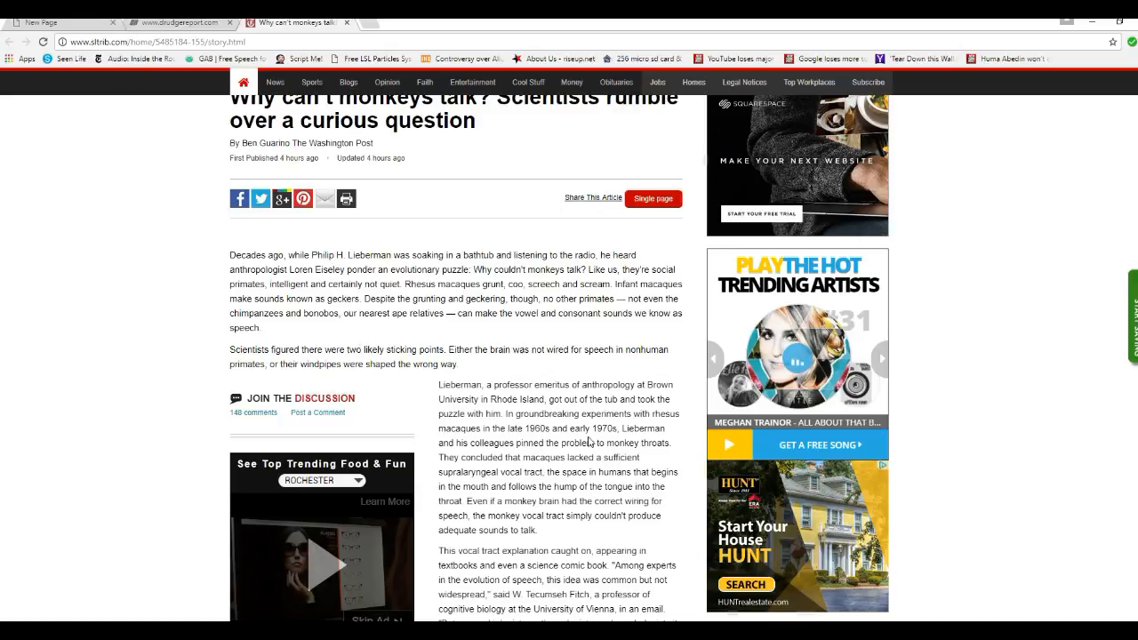
pyautogui.scroll(-3)
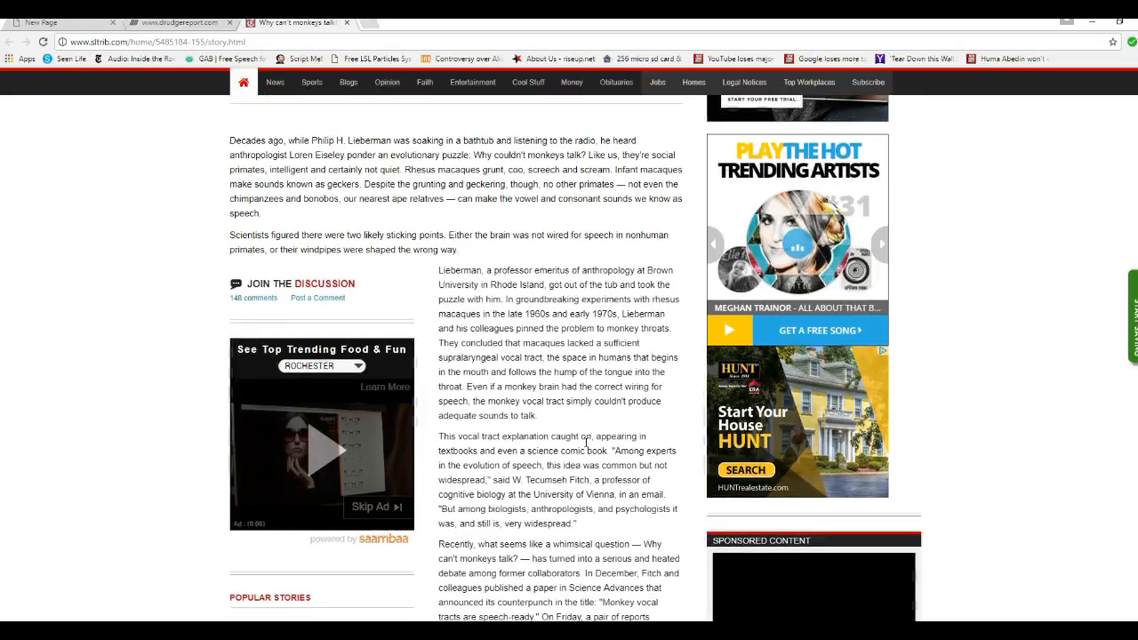
pyautogui.scroll(3)
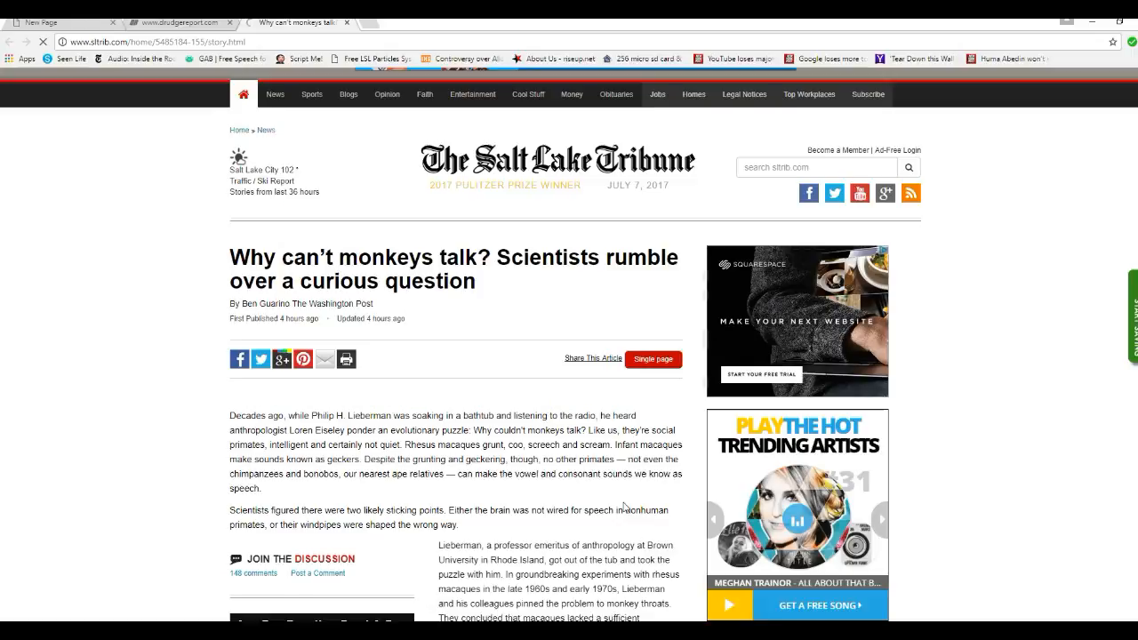
pyautogui.scroll(-3)
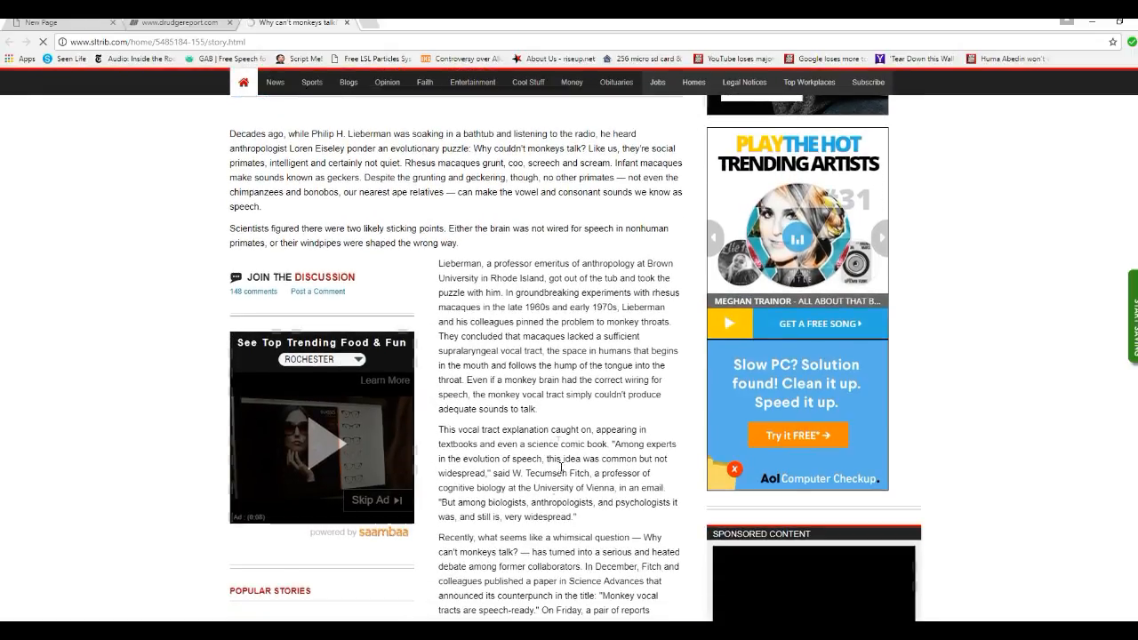
pyautogui.moveTo(531, 331)
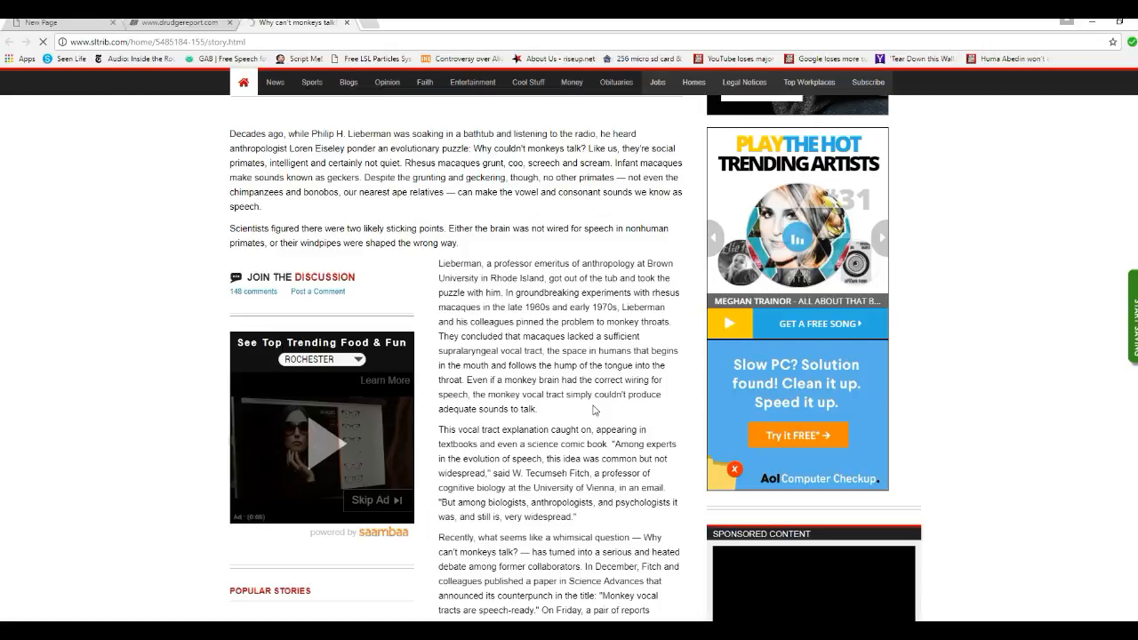
pyautogui.moveTo(611, 425)
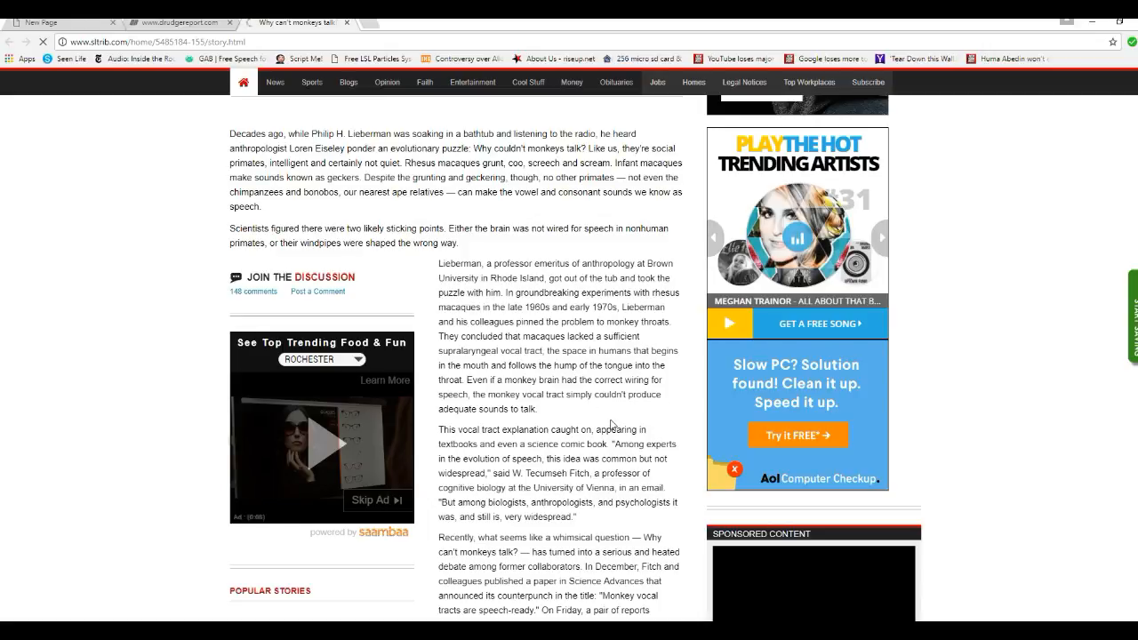
# Scroll further to Lieberman's 1969 rhesus macaque plaster-cast study and X-ray work
pyautogui.scroll(-3)
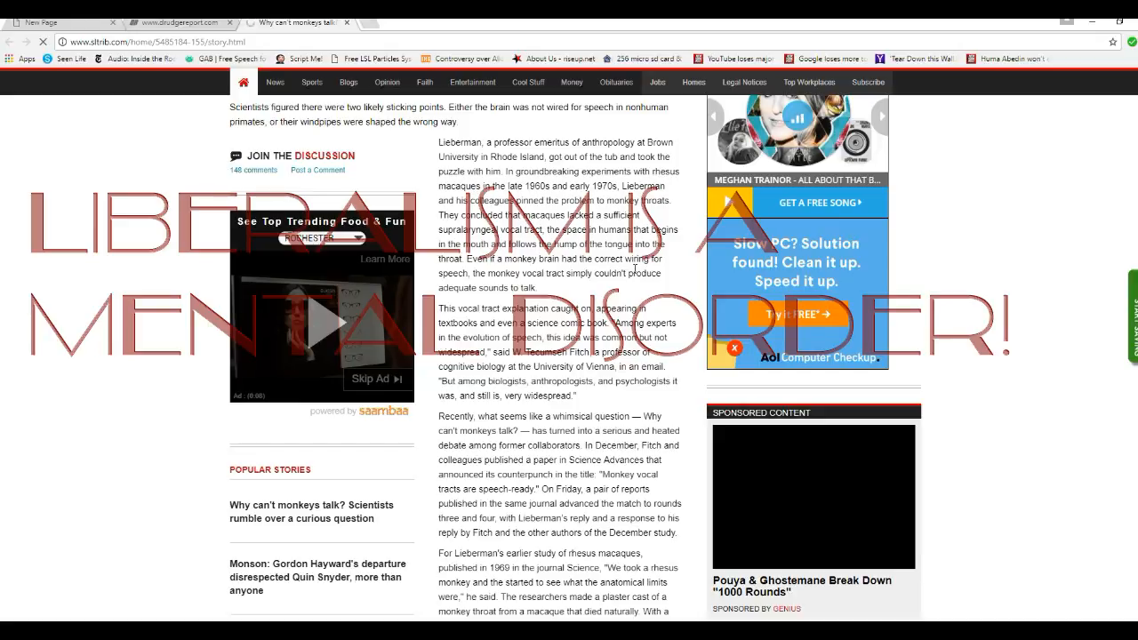
pyautogui.moveTo(495, 130)
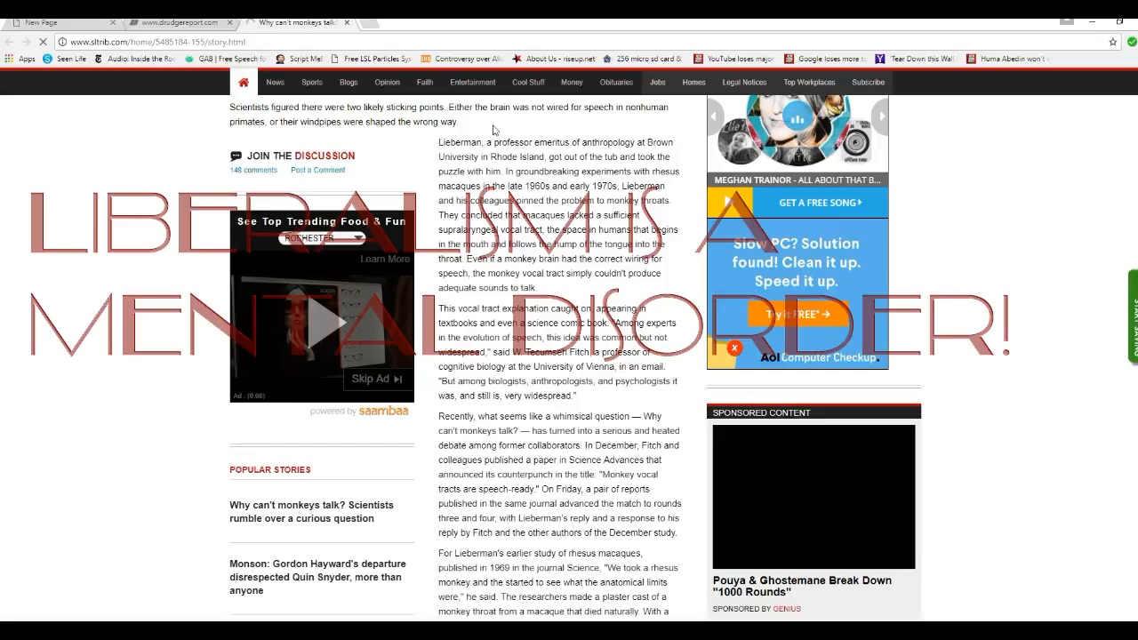
pyautogui.moveTo(603, 285)
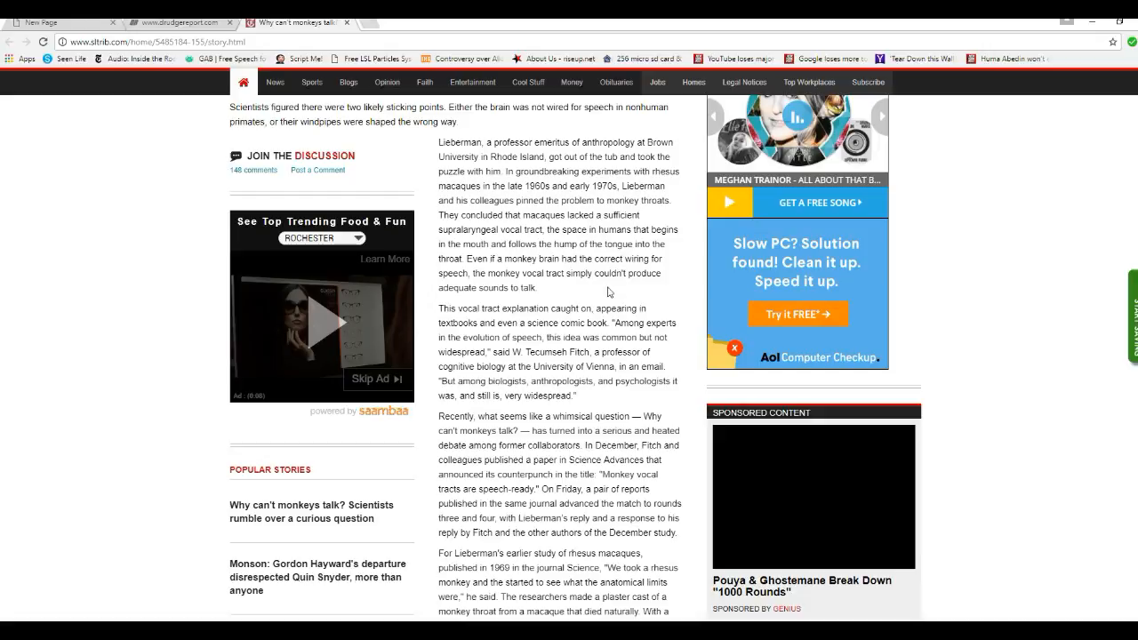
pyautogui.moveTo(596, 291)
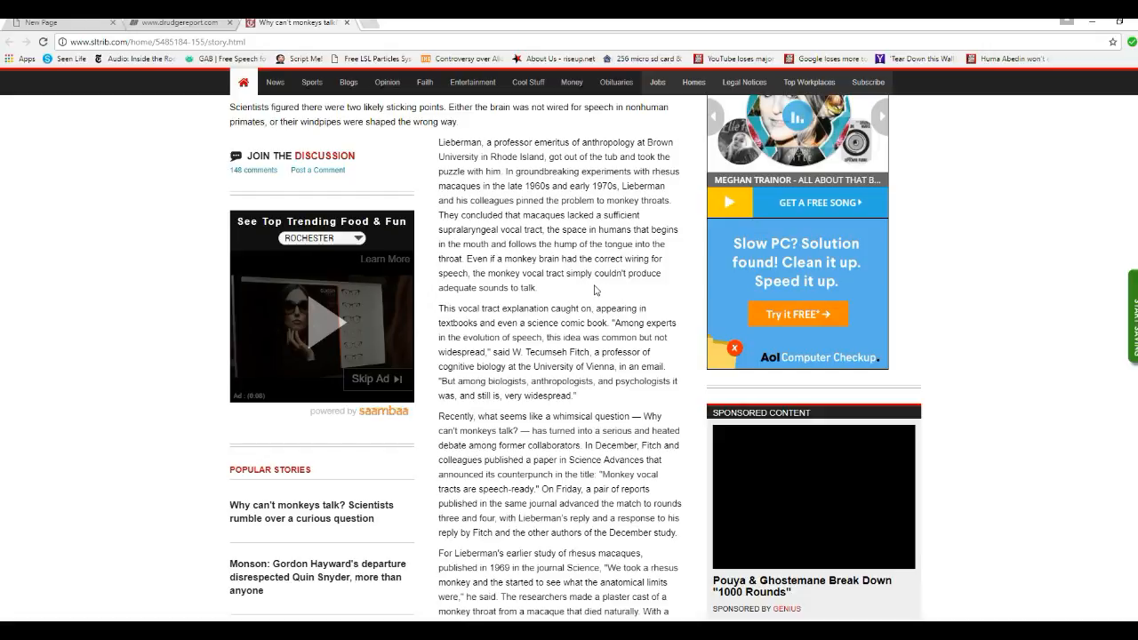
pyautogui.moveTo(585, 283)
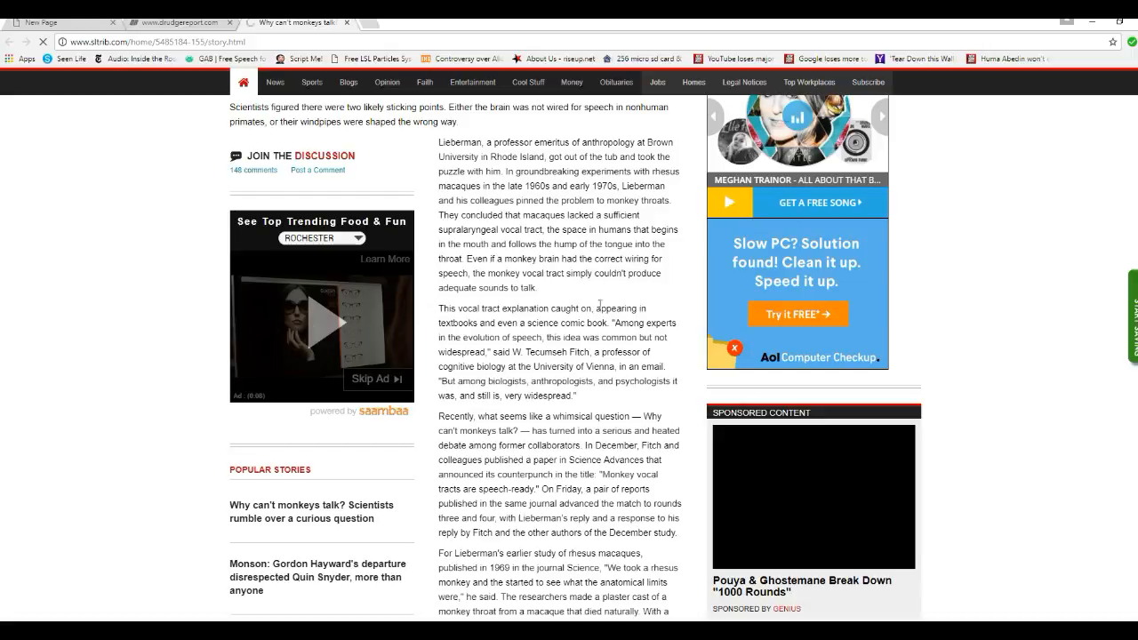
pyautogui.moveTo(557, 285)
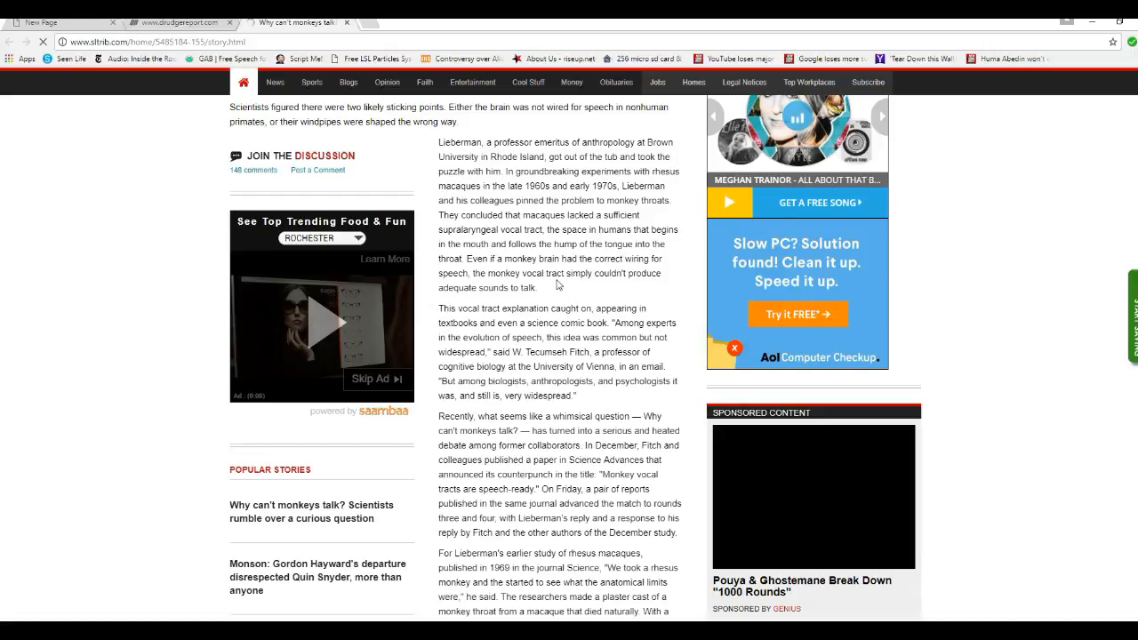
pyautogui.moveTo(577, 294)
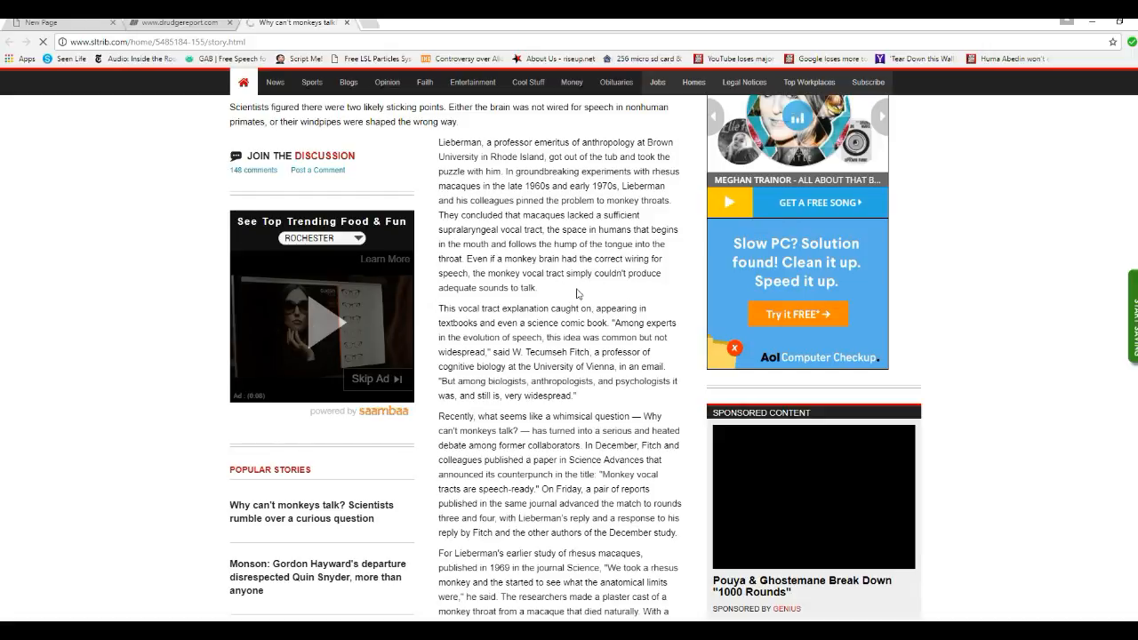
pyautogui.moveTo(624, 295)
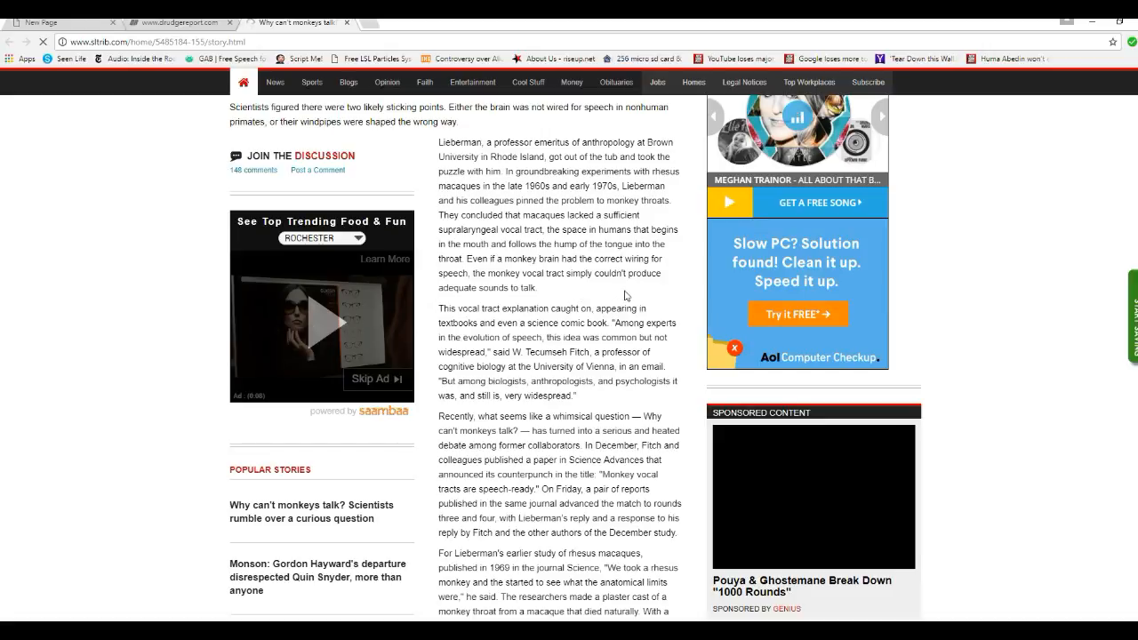
pyautogui.scroll(-3)
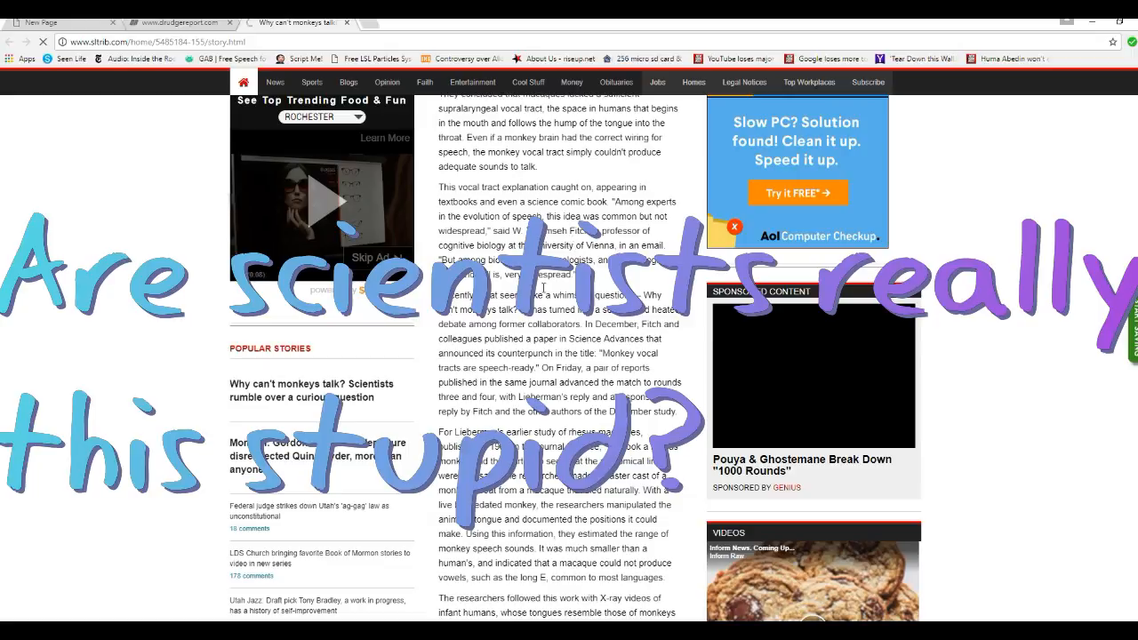
# Scroll down to the December 2016 paragraph on Fitch's team replicating Lieberman's research
pyautogui.scroll(-3)
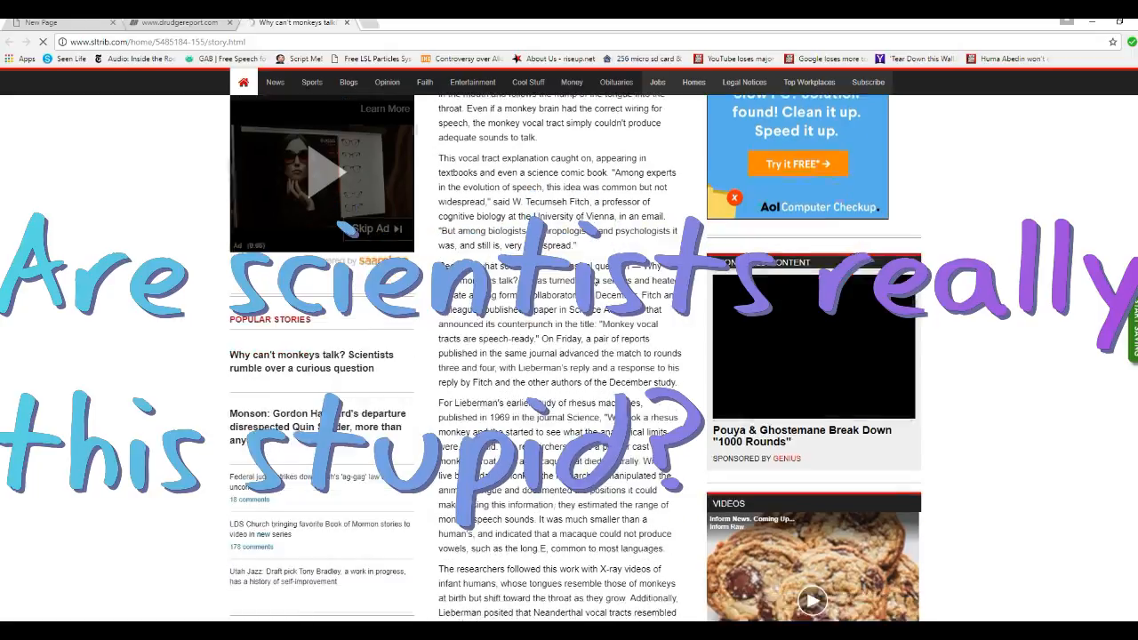
pyautogui.scroll(-3)
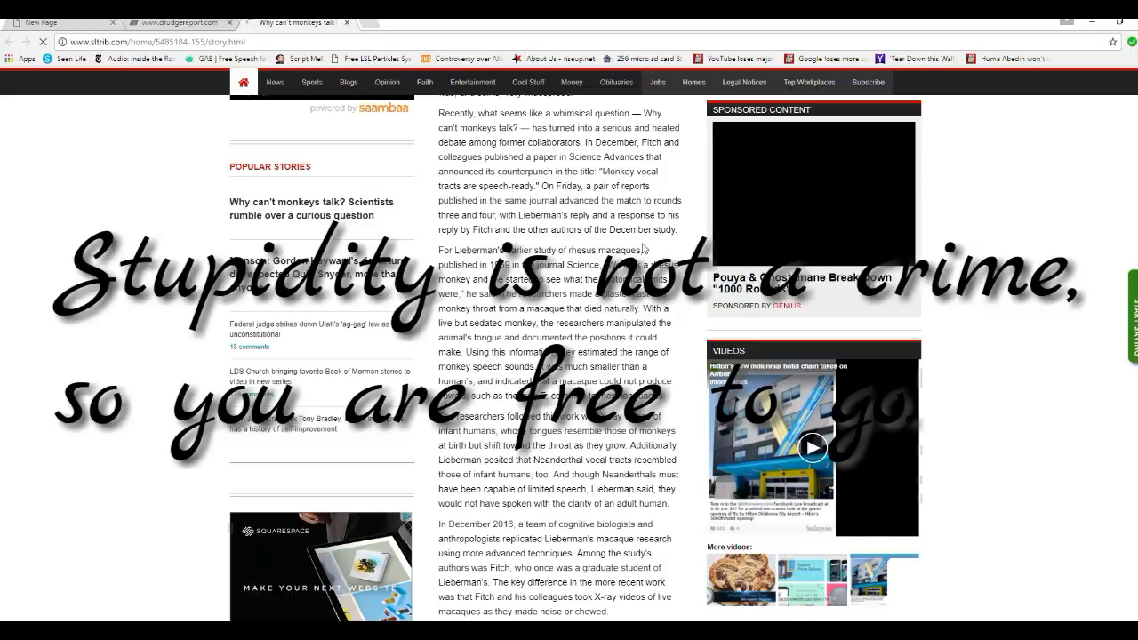
pyautogui.moveTo(374, 163)
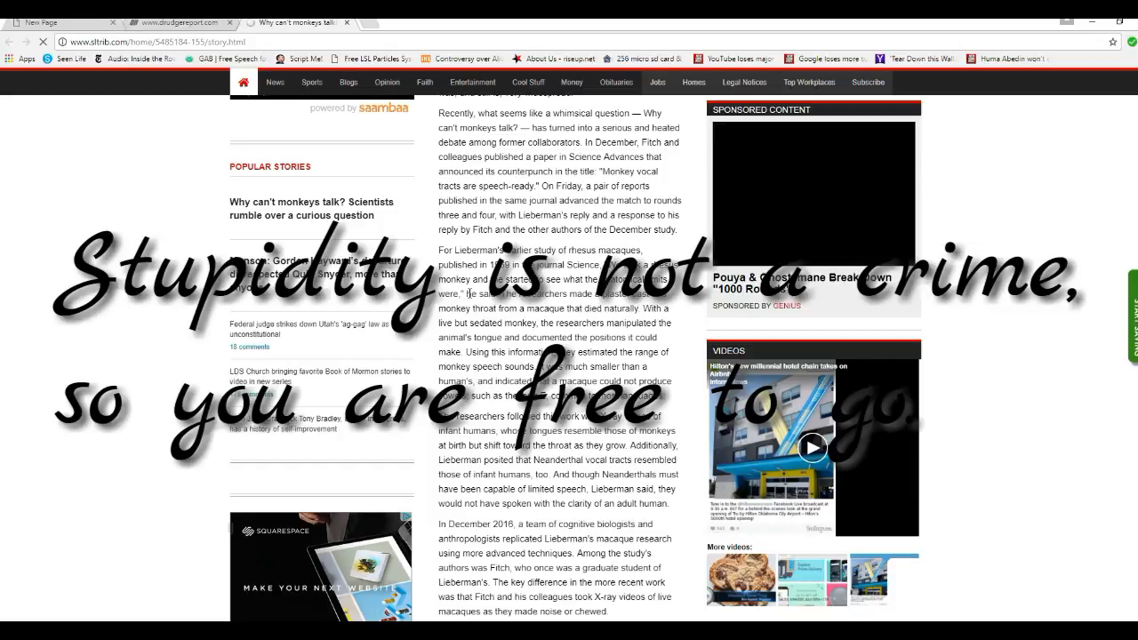
pyautogui.scroll(-3)
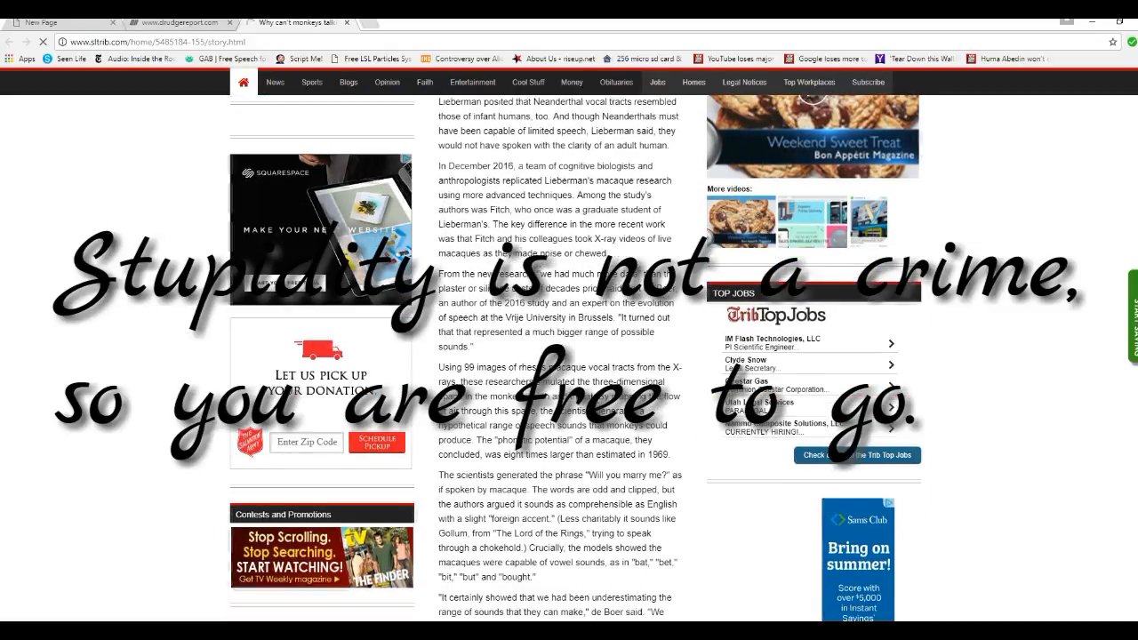
pyautogui.scroll(-3)
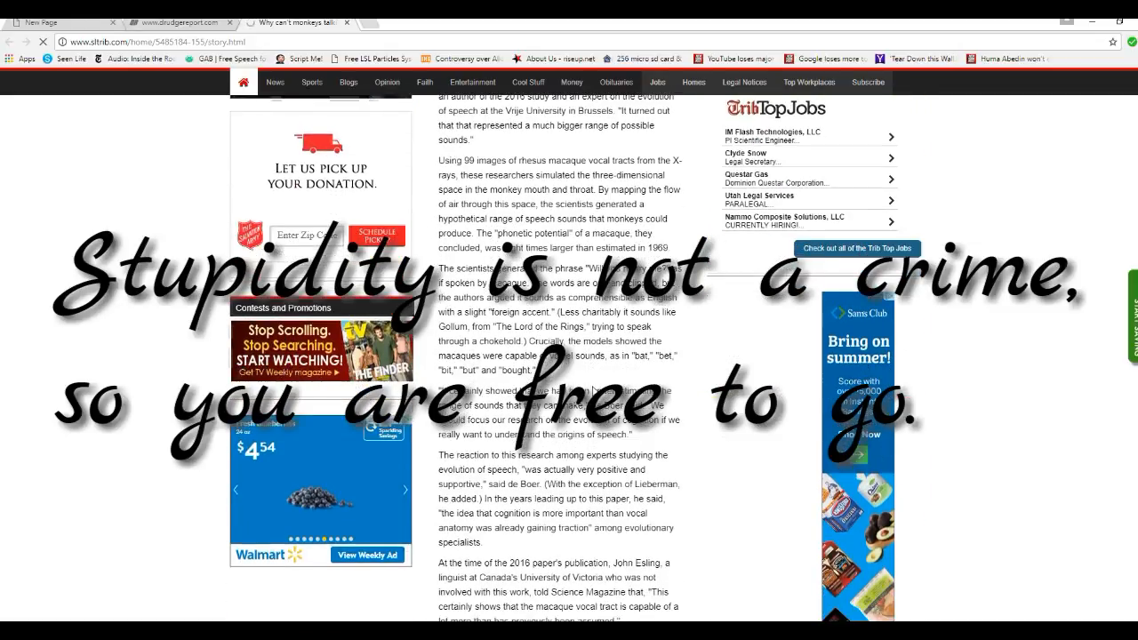
pyautogui.scroll(-3)
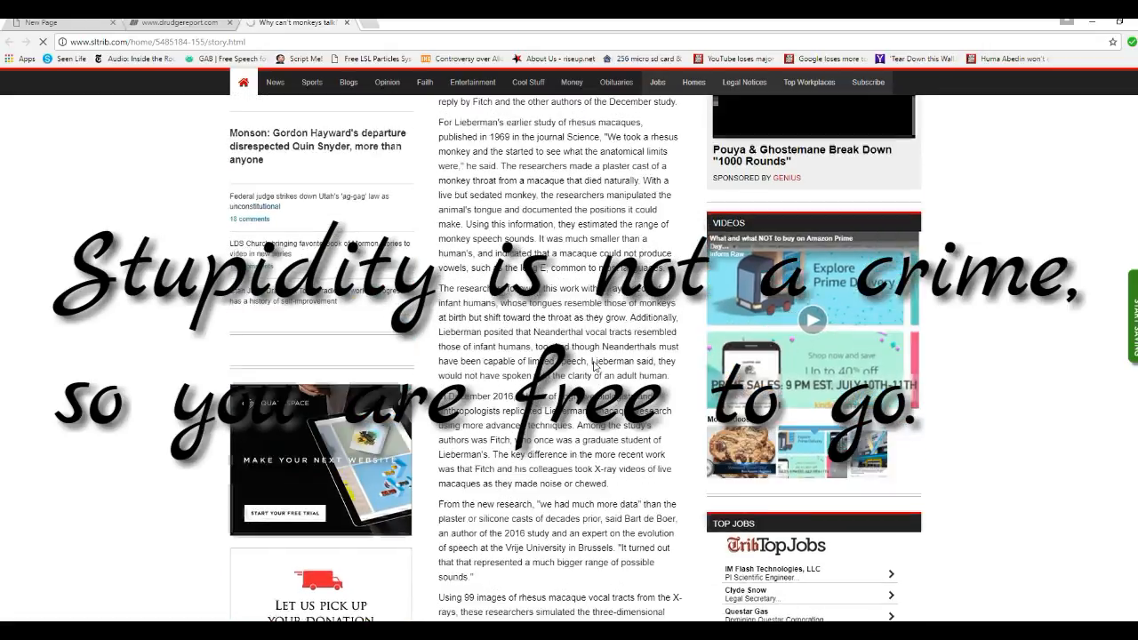
pyautogui.scroll(3)
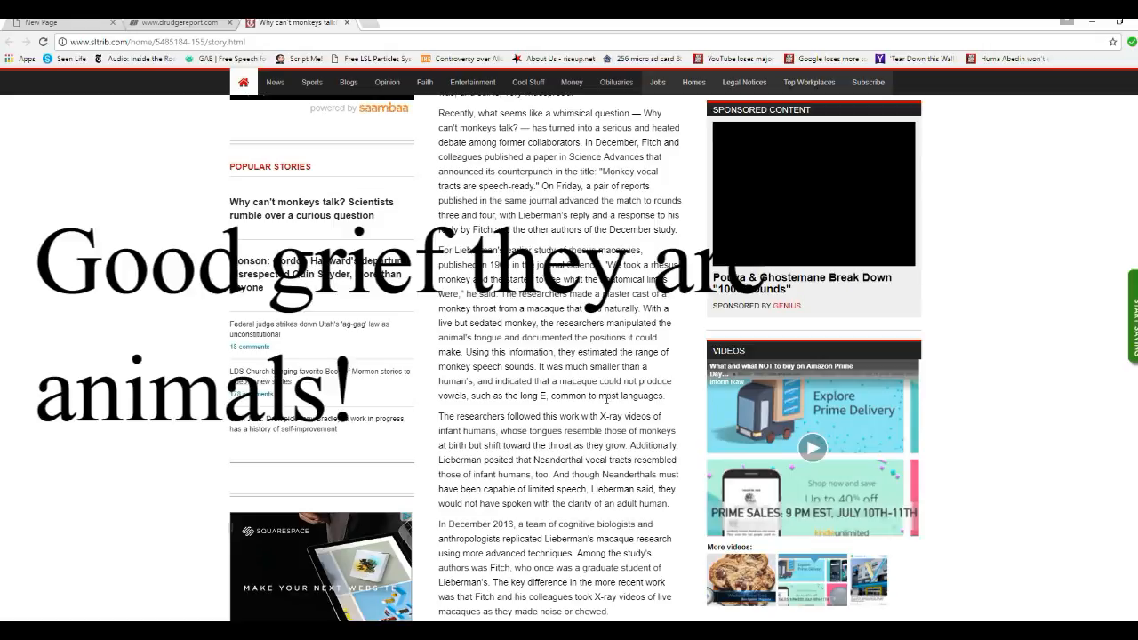
# Scroll down to the 99 macaque X-ray images and 'Will you marry me?' paragraphs
pyautogui.scroll(-3)
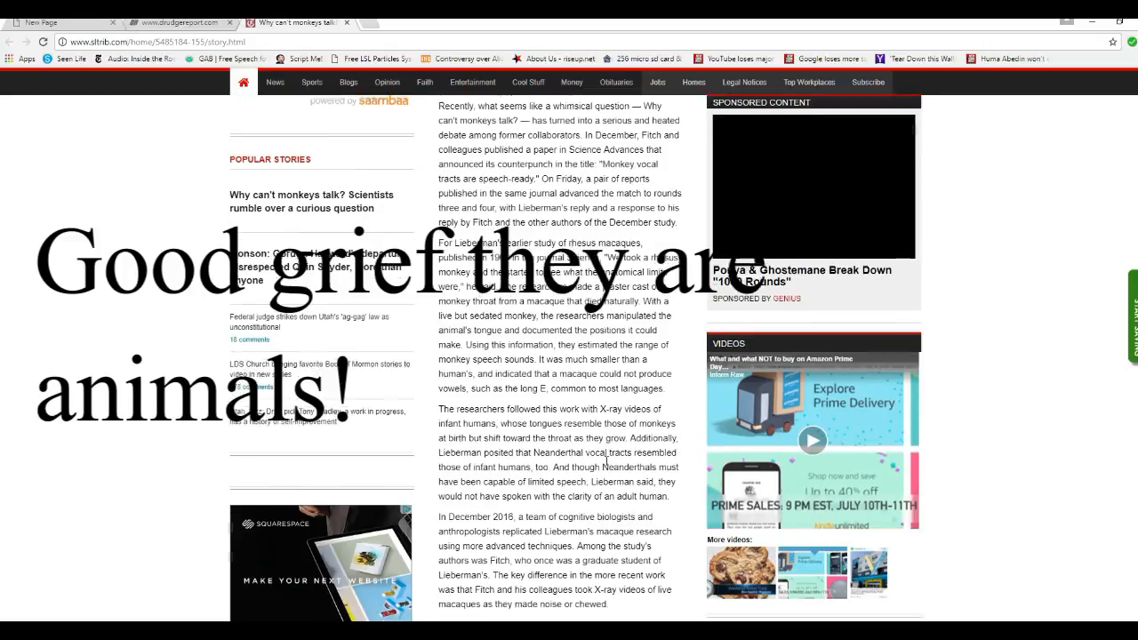
pyautogui.scroll(-3)
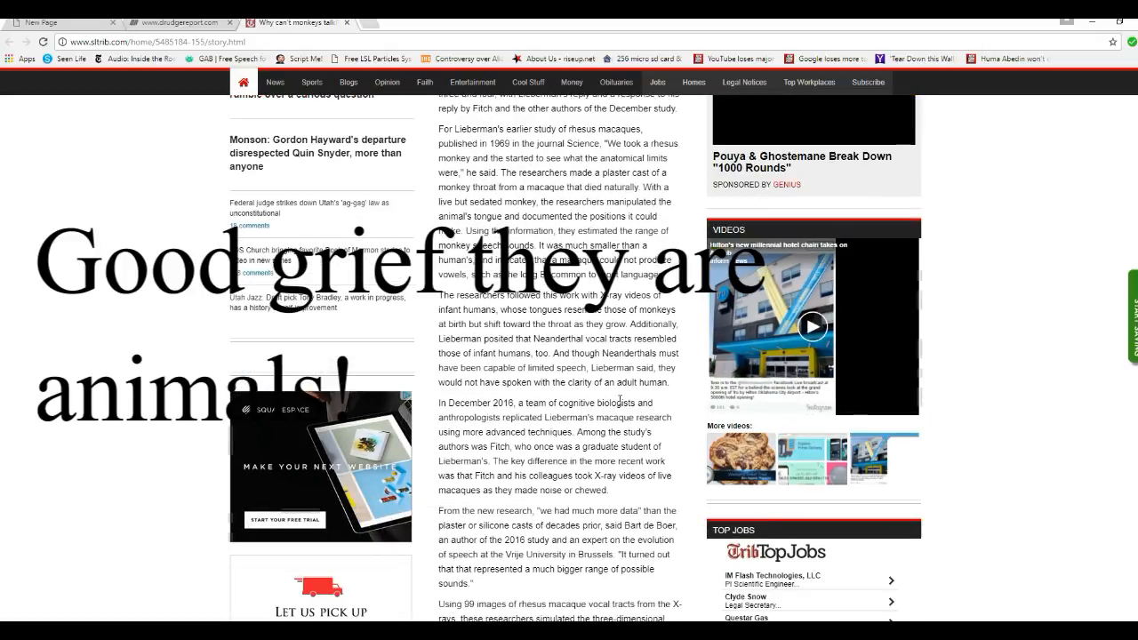
pyautogui.scroll(-3)
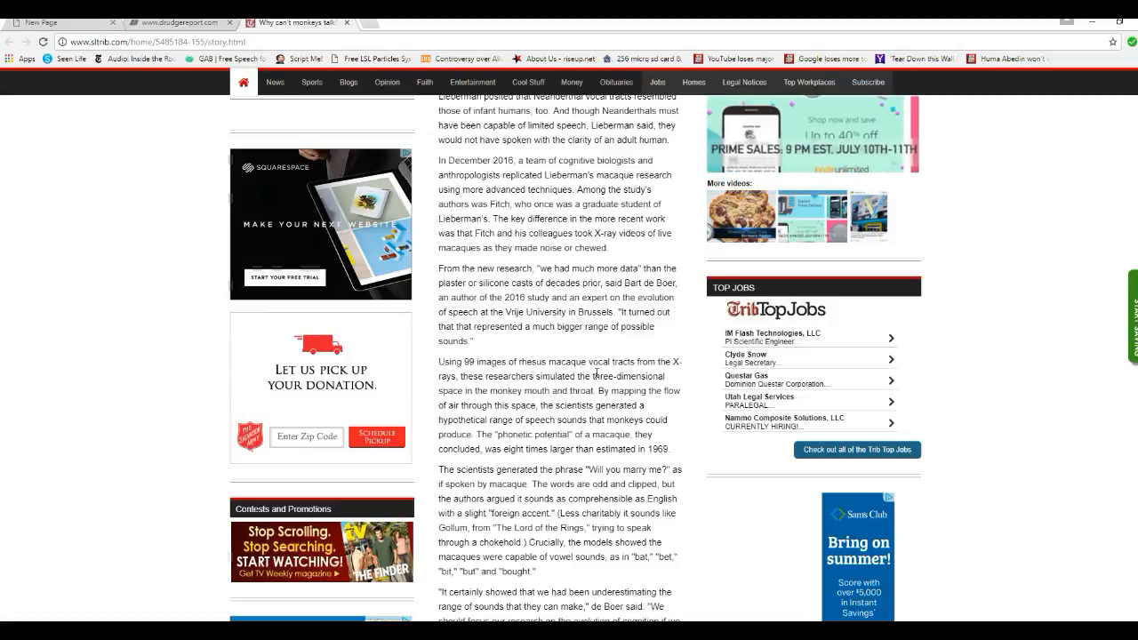
pyautogui.moveTo(221, 519)
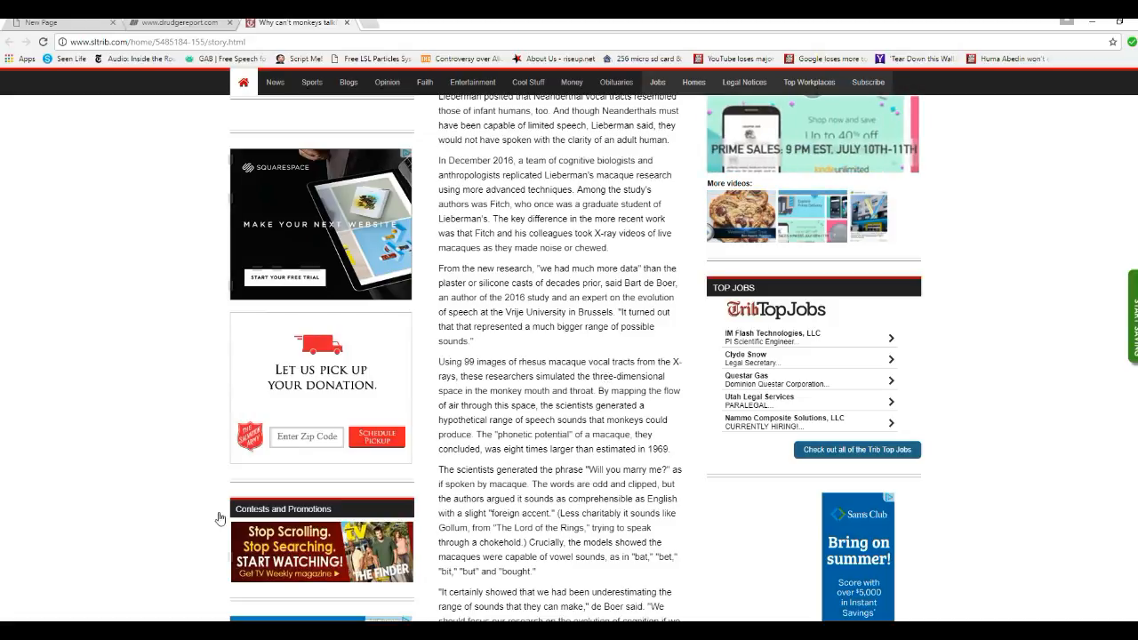
pyautogui.moveTo(686, 585)
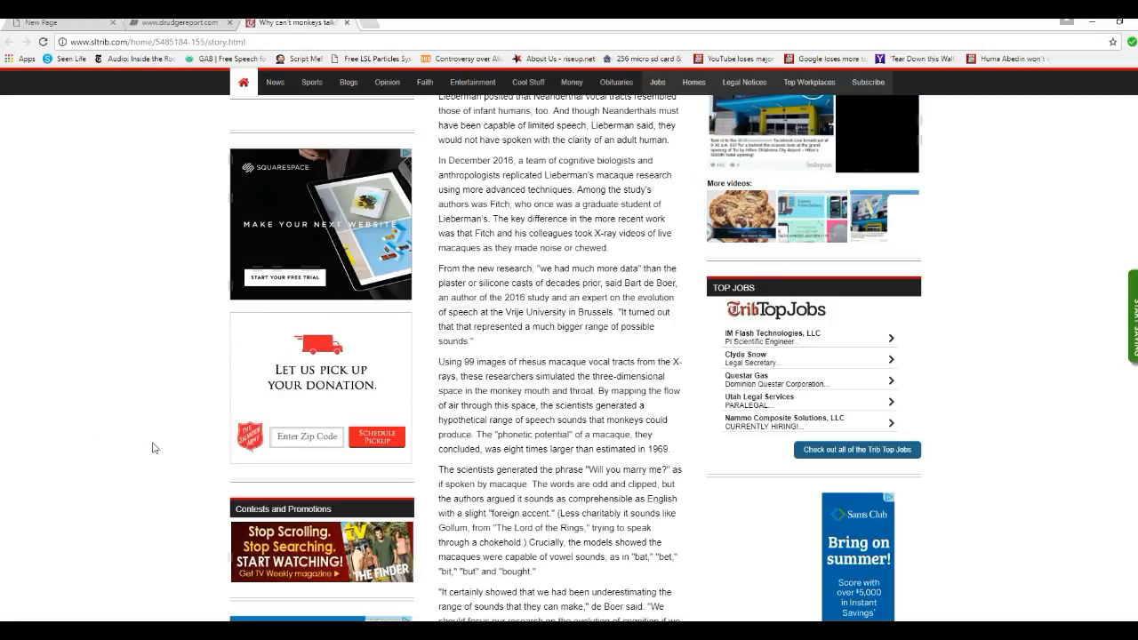
pyautogui.scroll(-3)
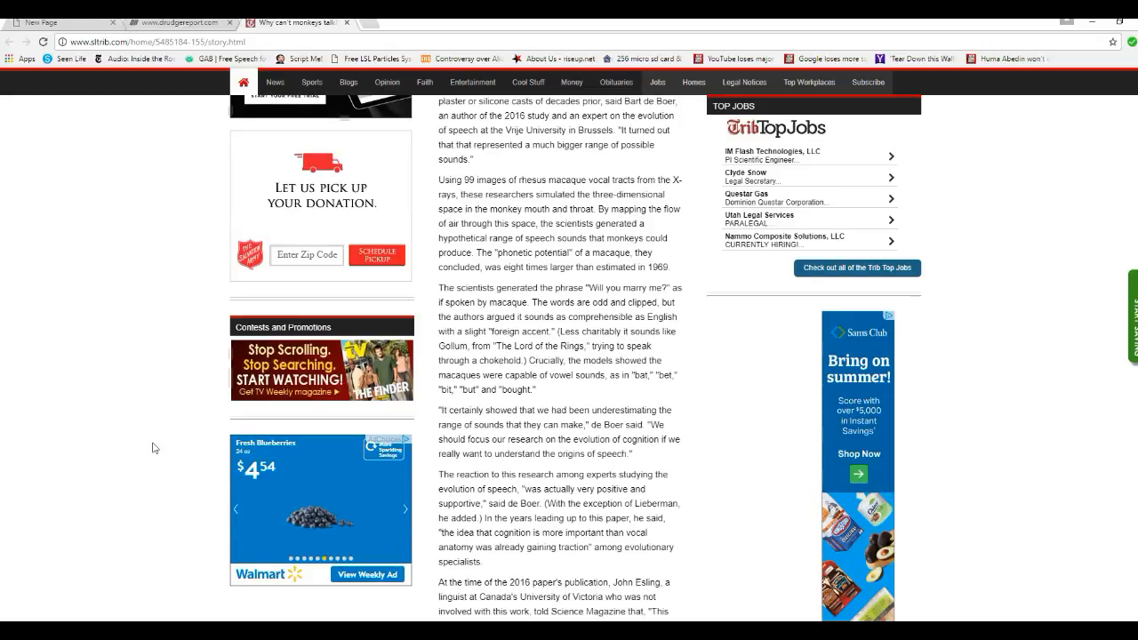
pyautogui.scroll(-3)
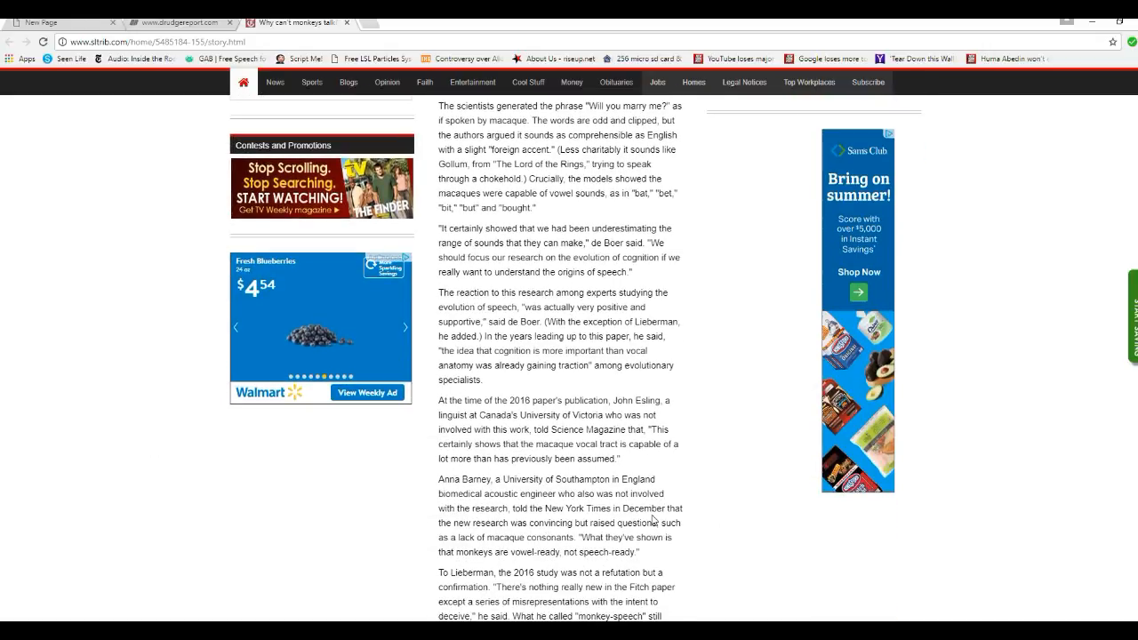
pyautogui.moveTo(654, 376)
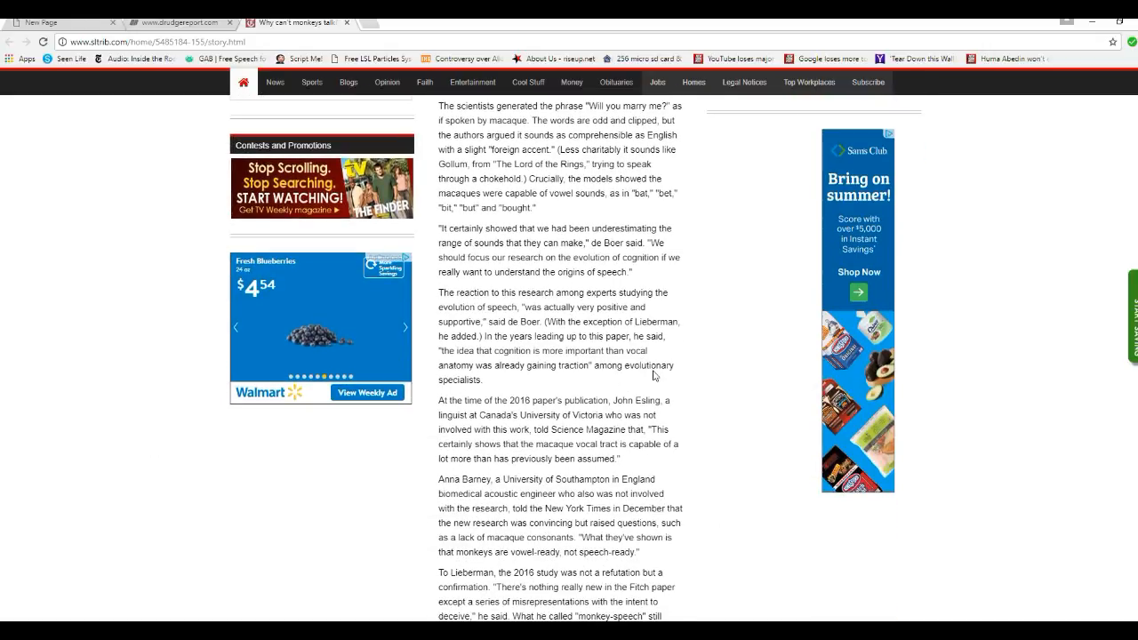
pyautogui.moveTo(770, 475)
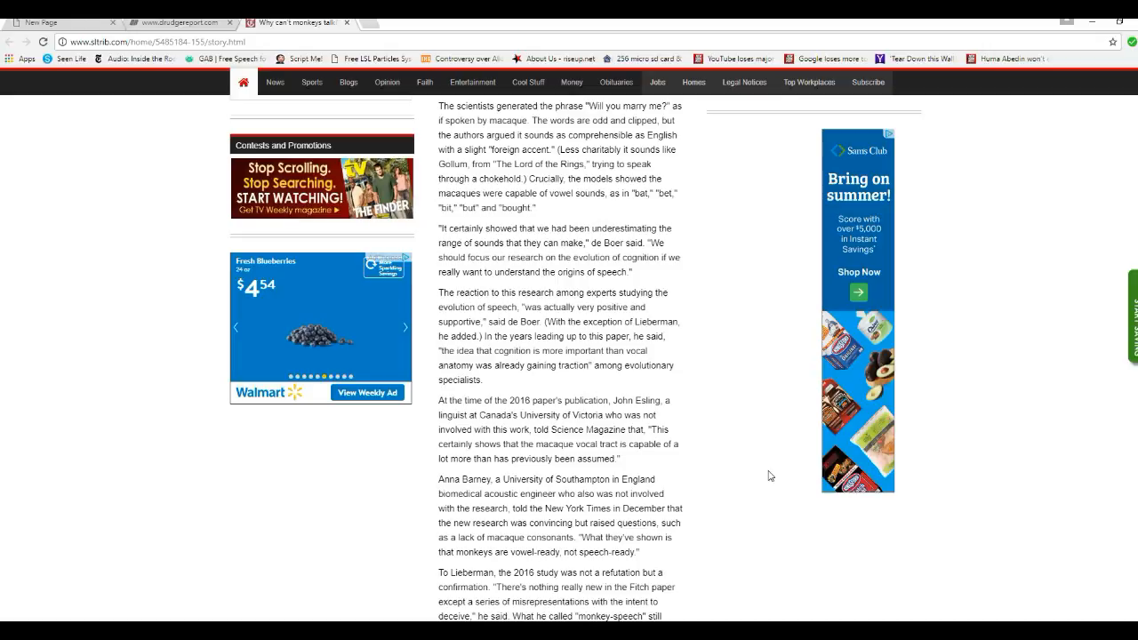
pyautogui.scroll(-3)
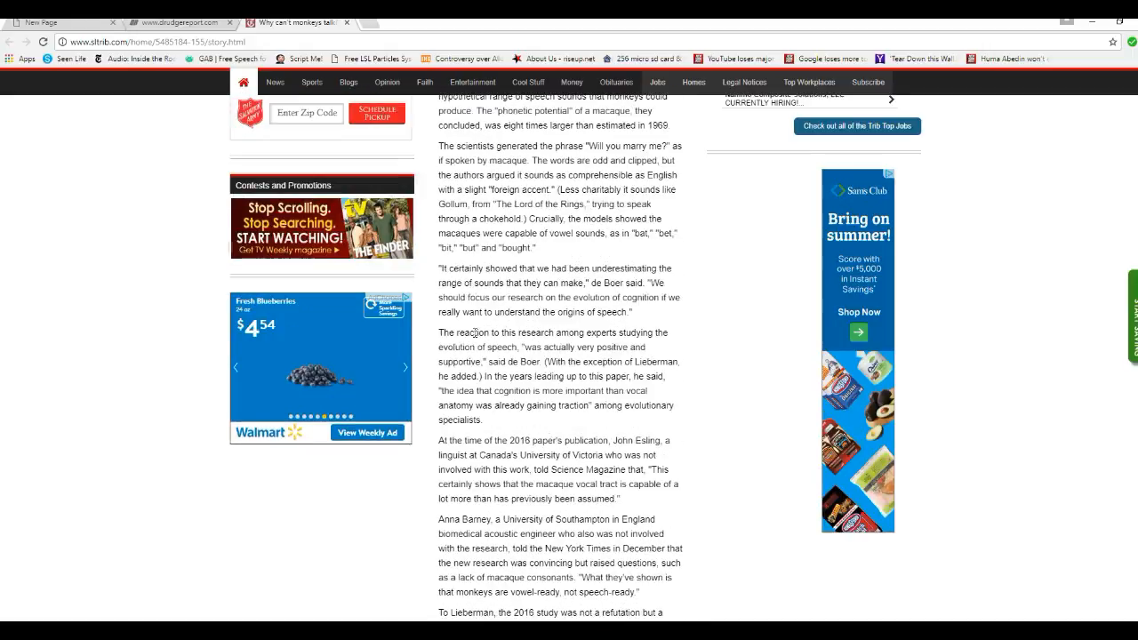
pyautogui.scroll(-3)
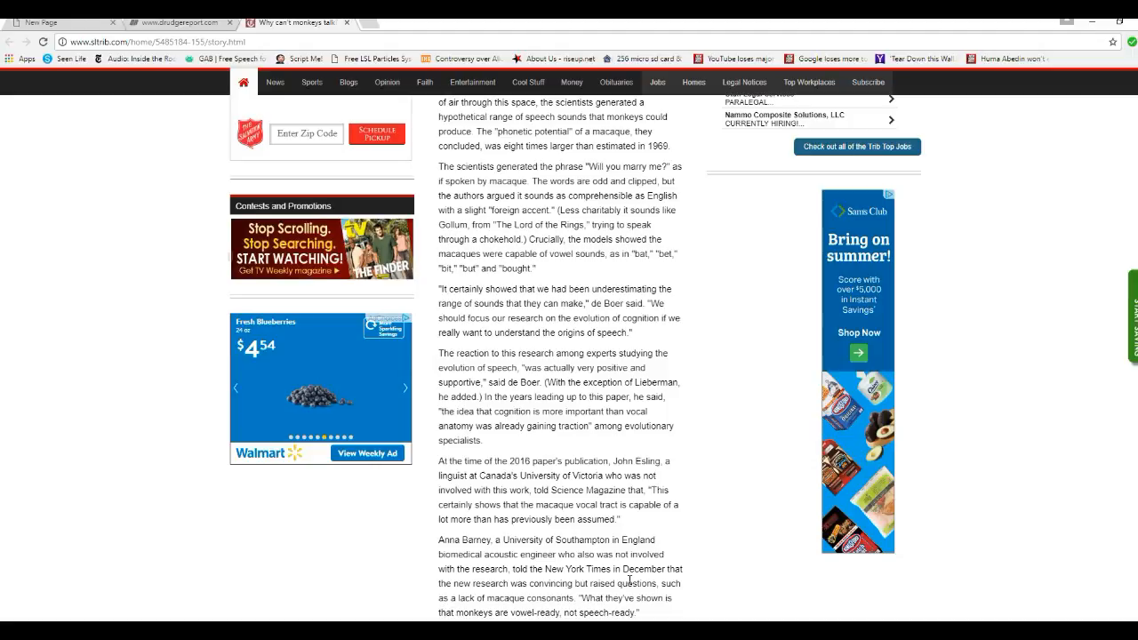
# Scroll back up to the debate, 1969 macaque study and December 2016 replication paragraphs
pyautogui.scroll(3)
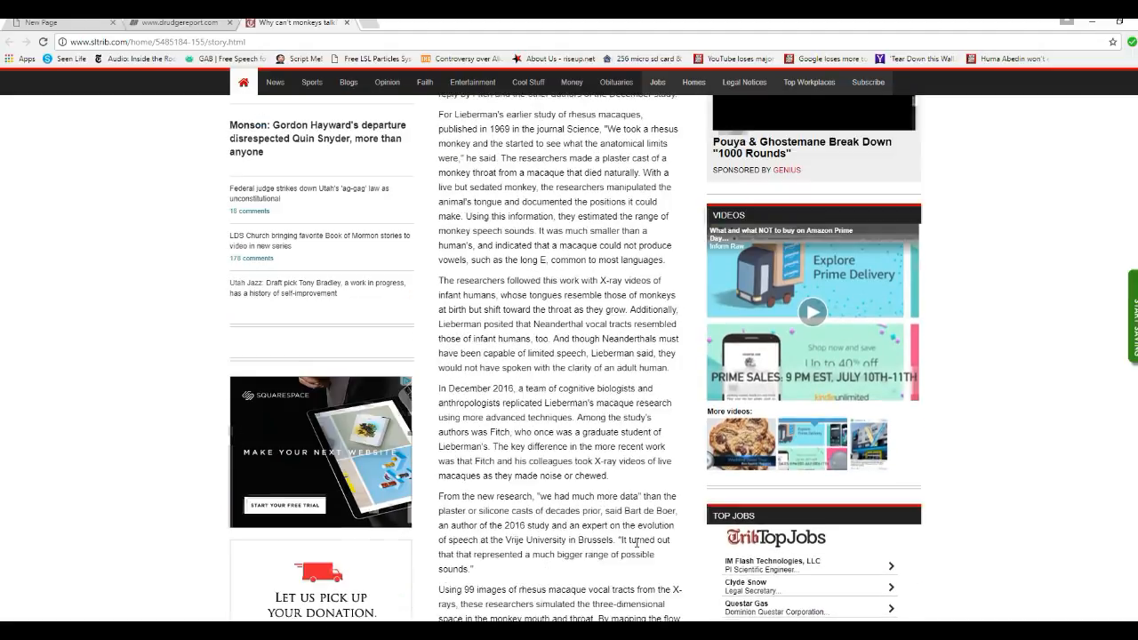
pyautogui.scroll(3)
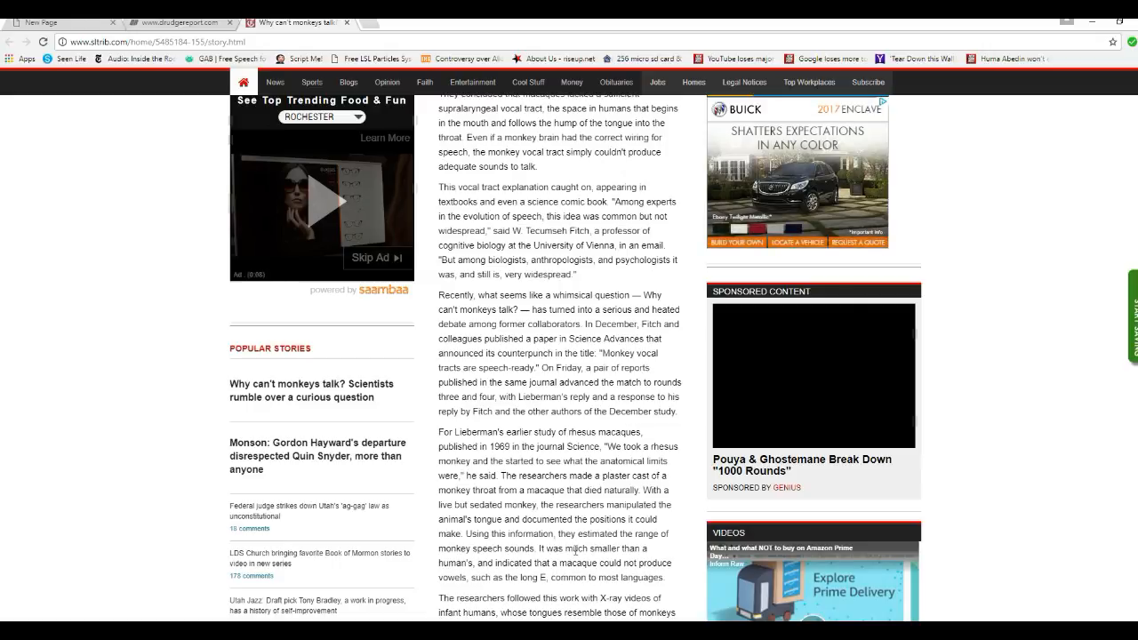
pyautogui.scroll(-3)
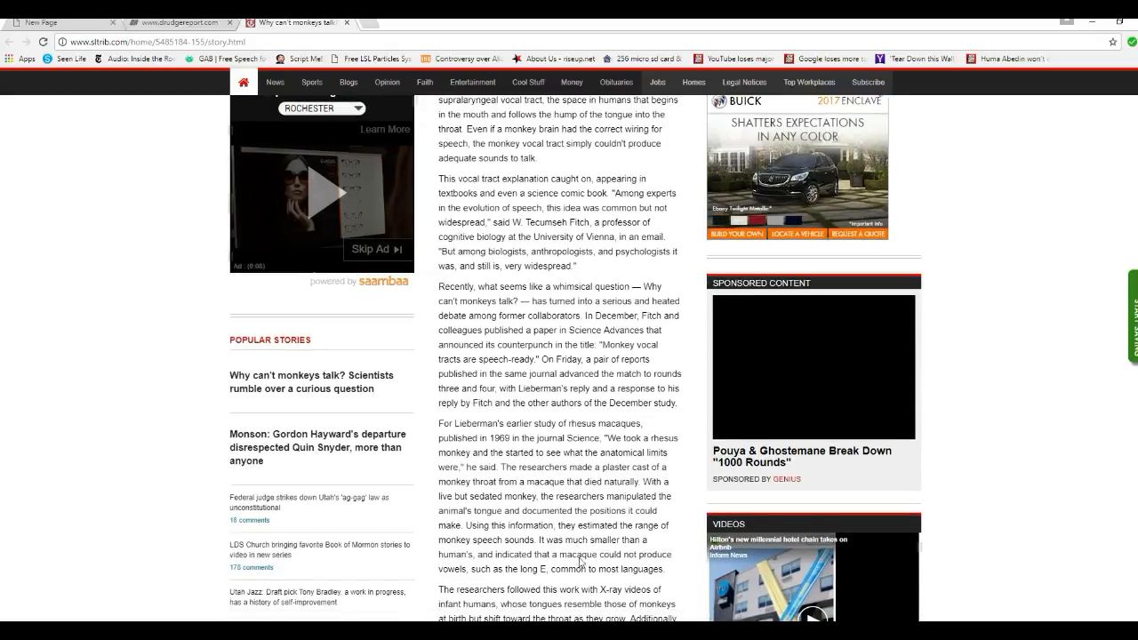
pyautogui.scroll(-3)
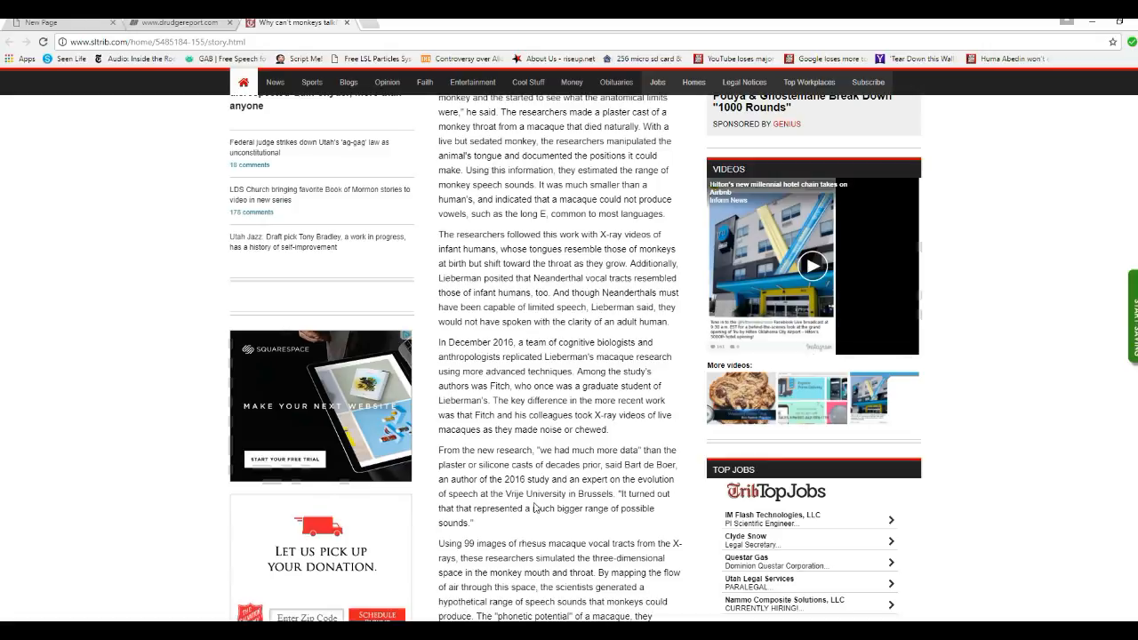
pyautogui.moveTo(675, 389)
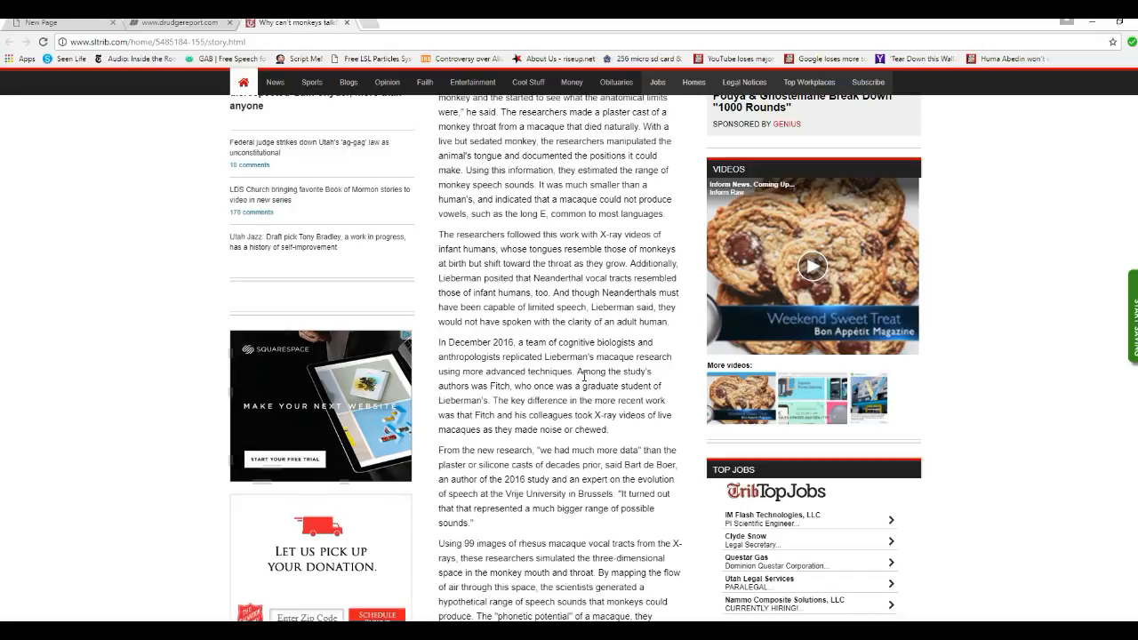
pyautogui.moveTo(630, 434)
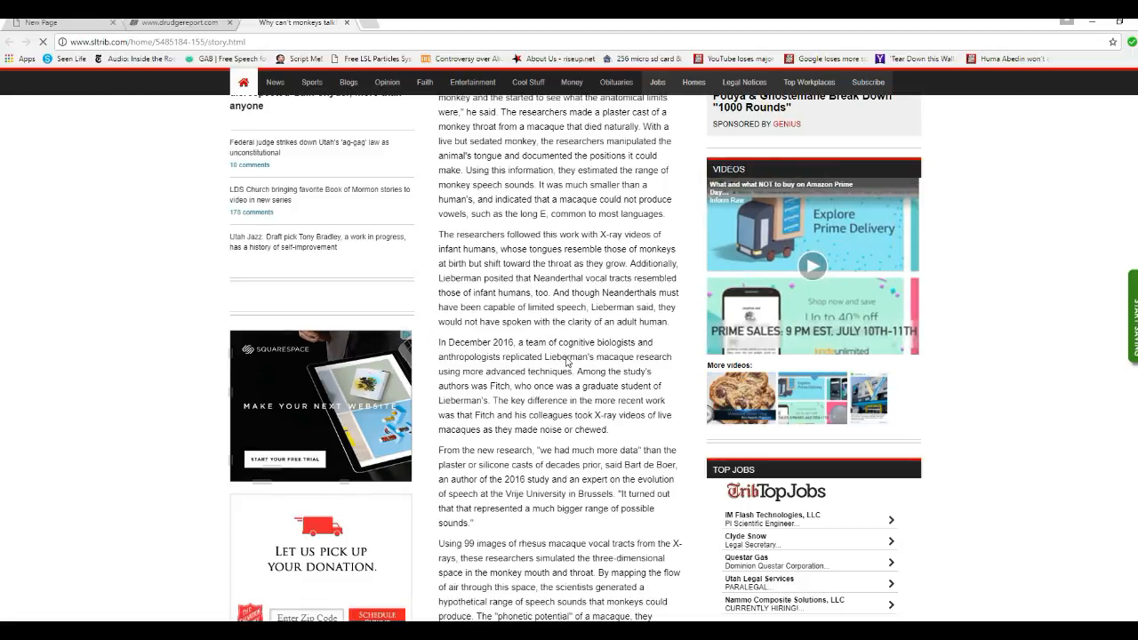
pyautogui.moveTo(603, 458)
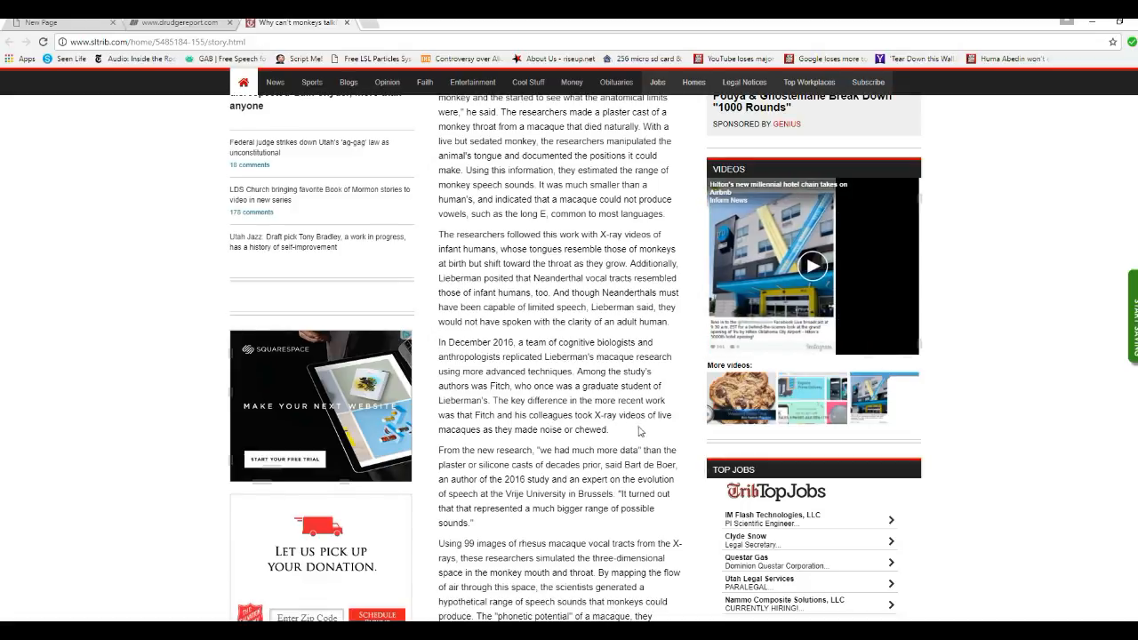
pyautogui.moveTo(591, 367)
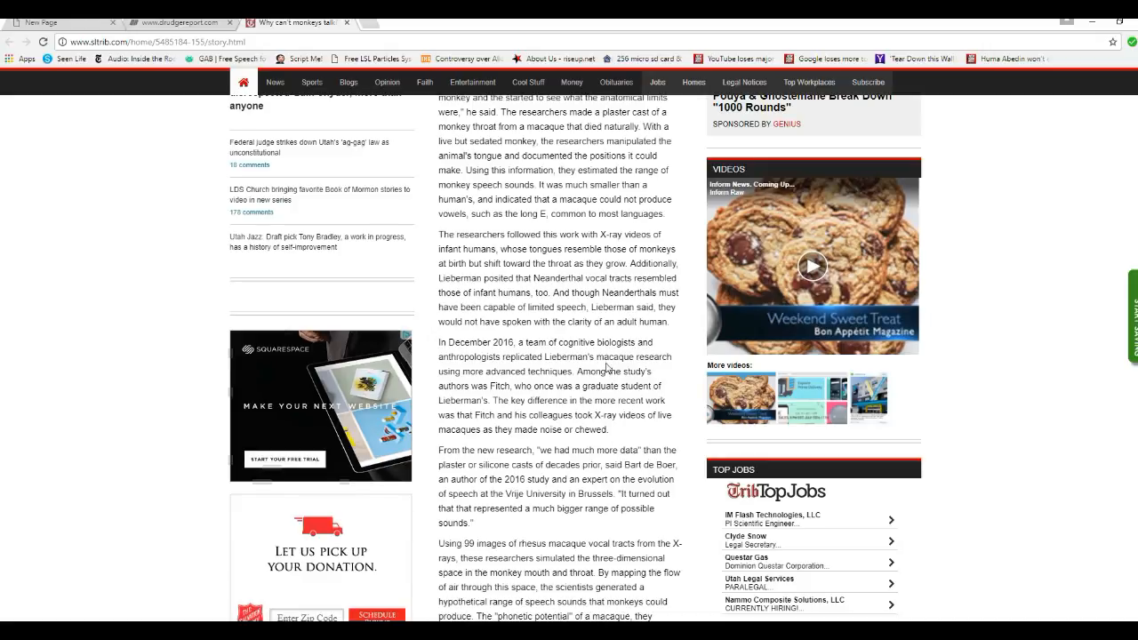
pyautogui.moveTo(631, 433)
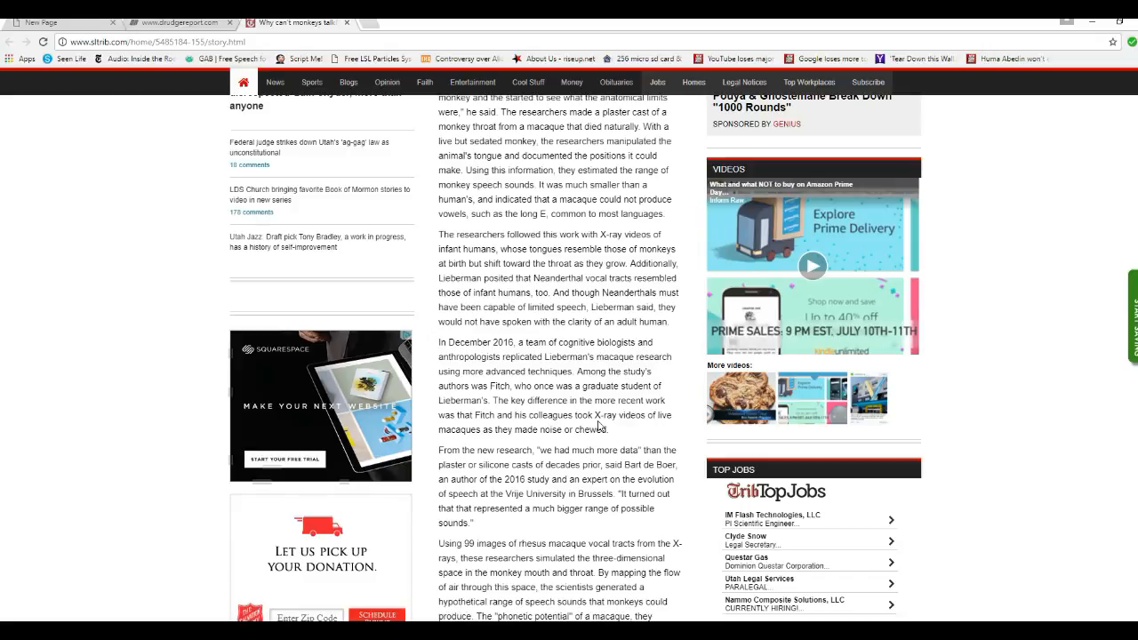
pyautogui.scroll(3)
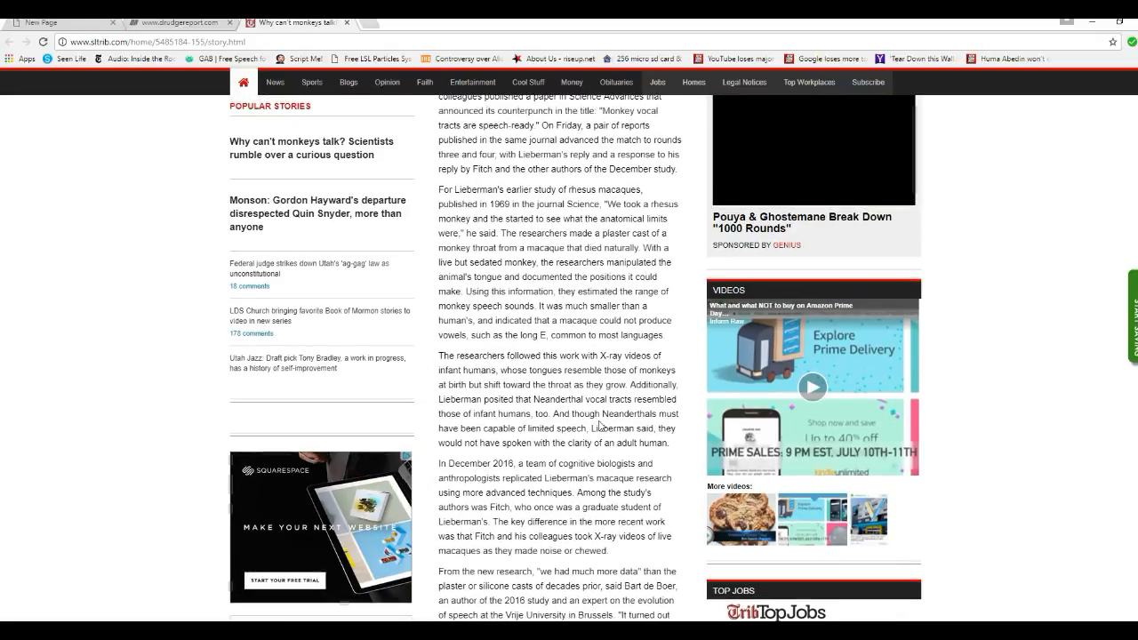